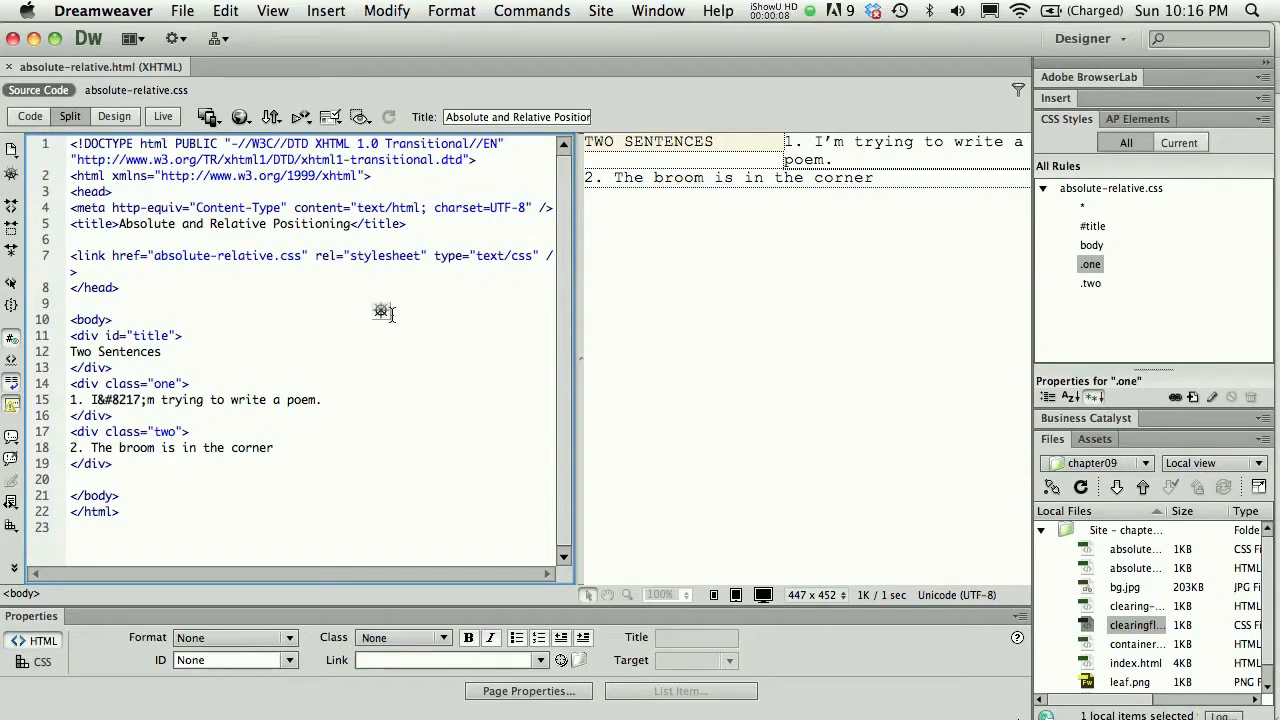
Step: Bring up the Preview/Debug in Browser list from the Document toolbar
click(241, 117)
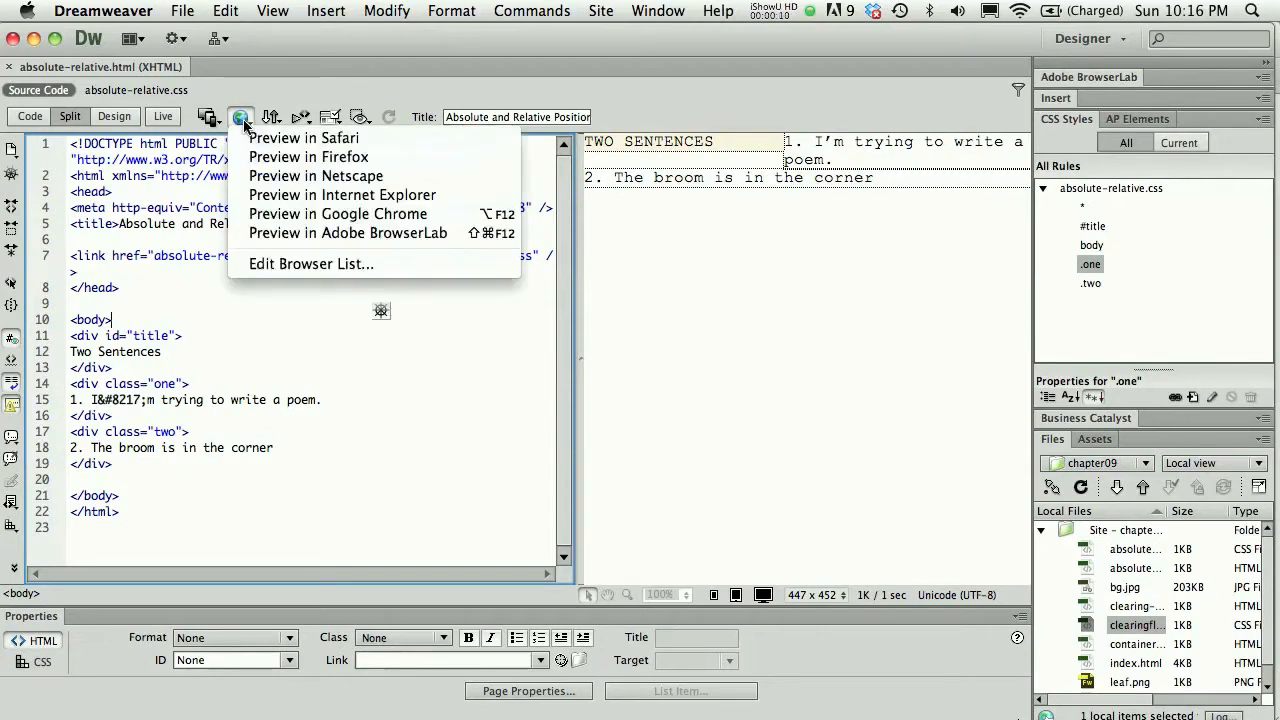
Step: Preview the absolute-relative page in Google Chrome
click(338, 213)
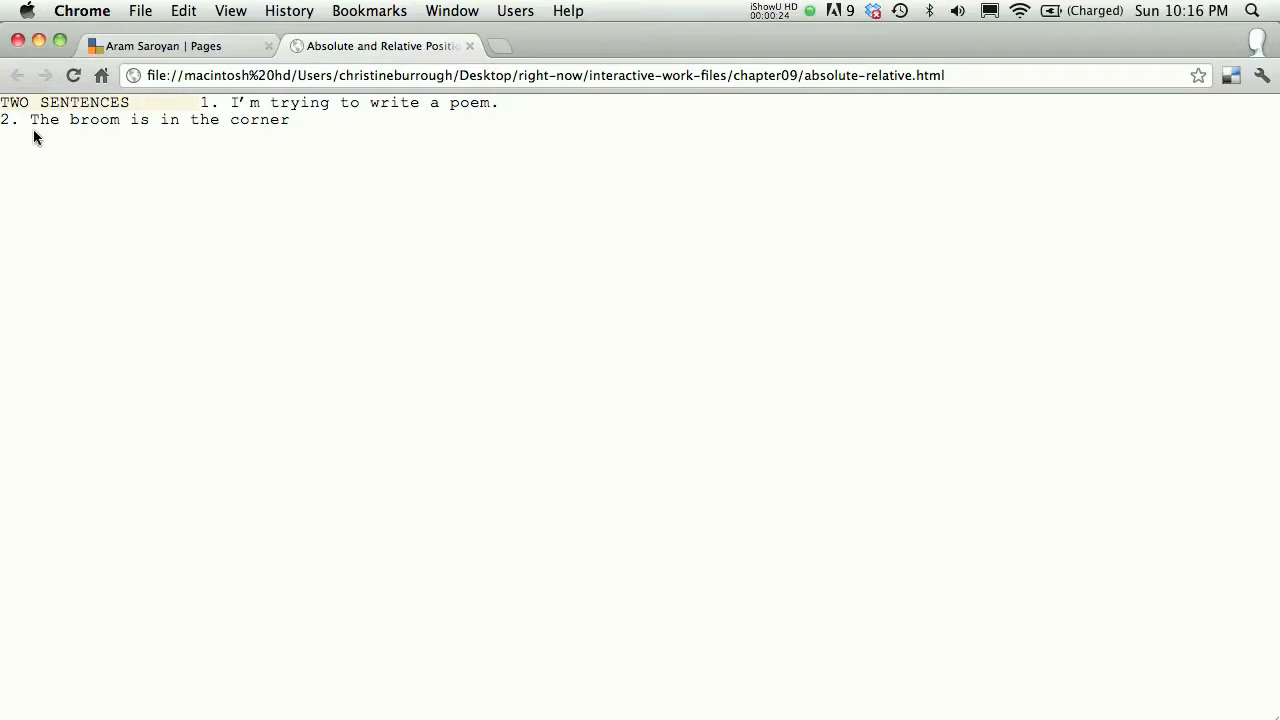
mouse_move(205, 148)
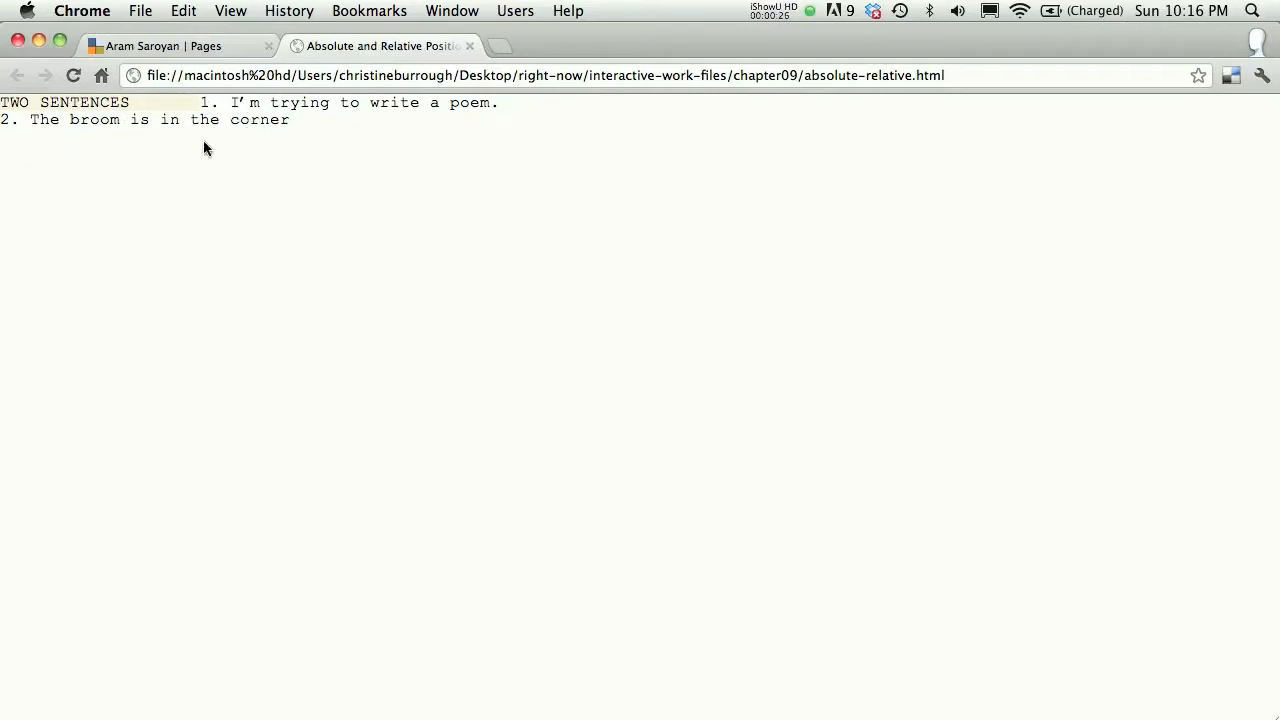
mouse_move(223, 150)
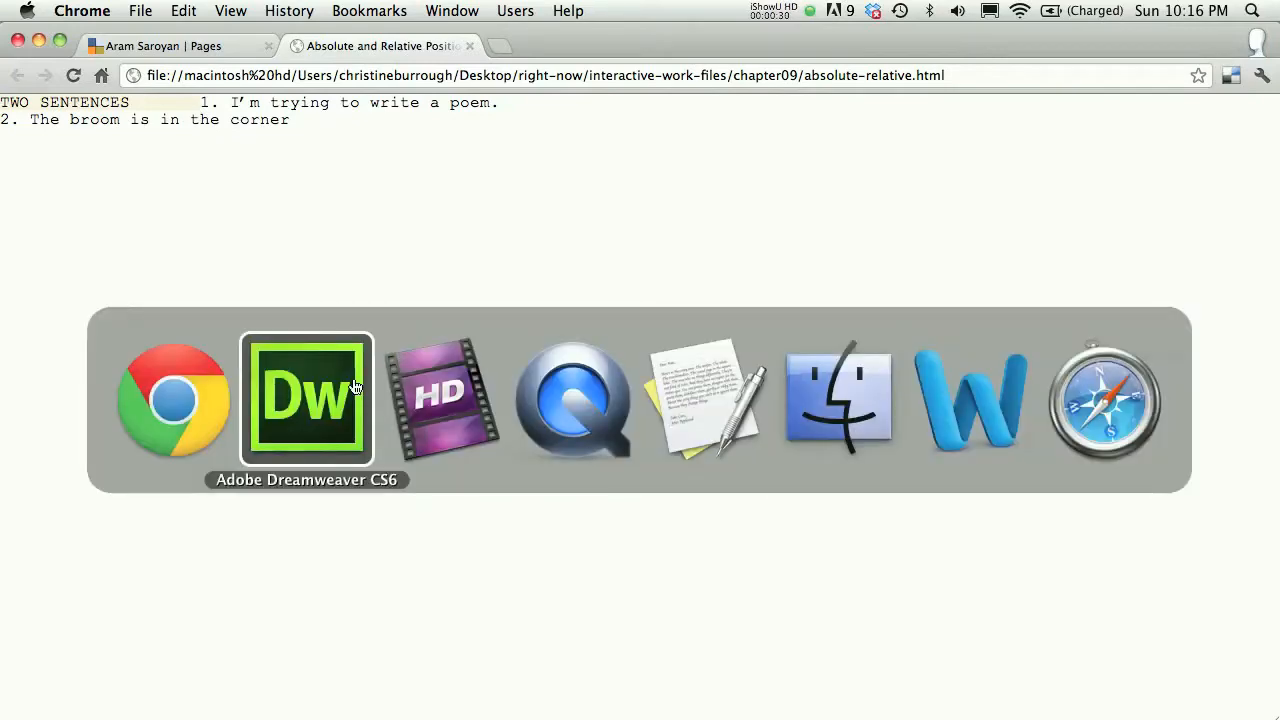
Step: Return to Dreamweaver and show the linked absolute-relative.css stylesheet
click(307, 398)
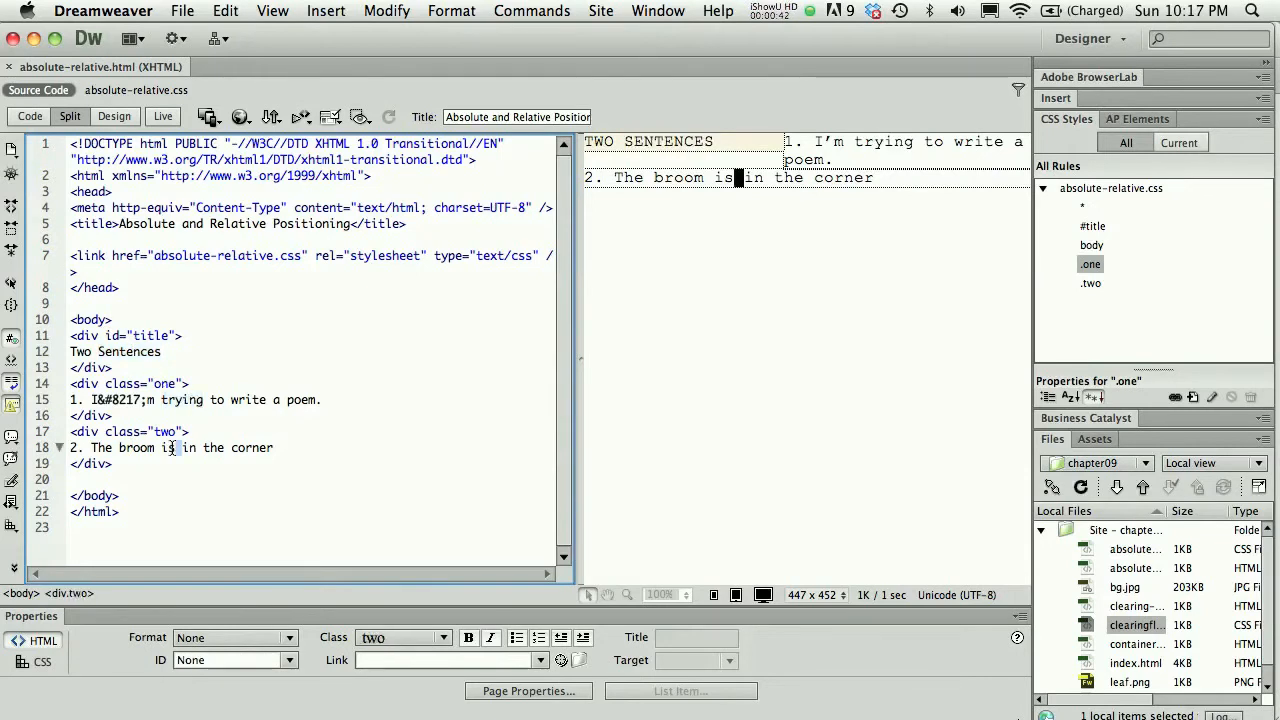
click(136, 90)
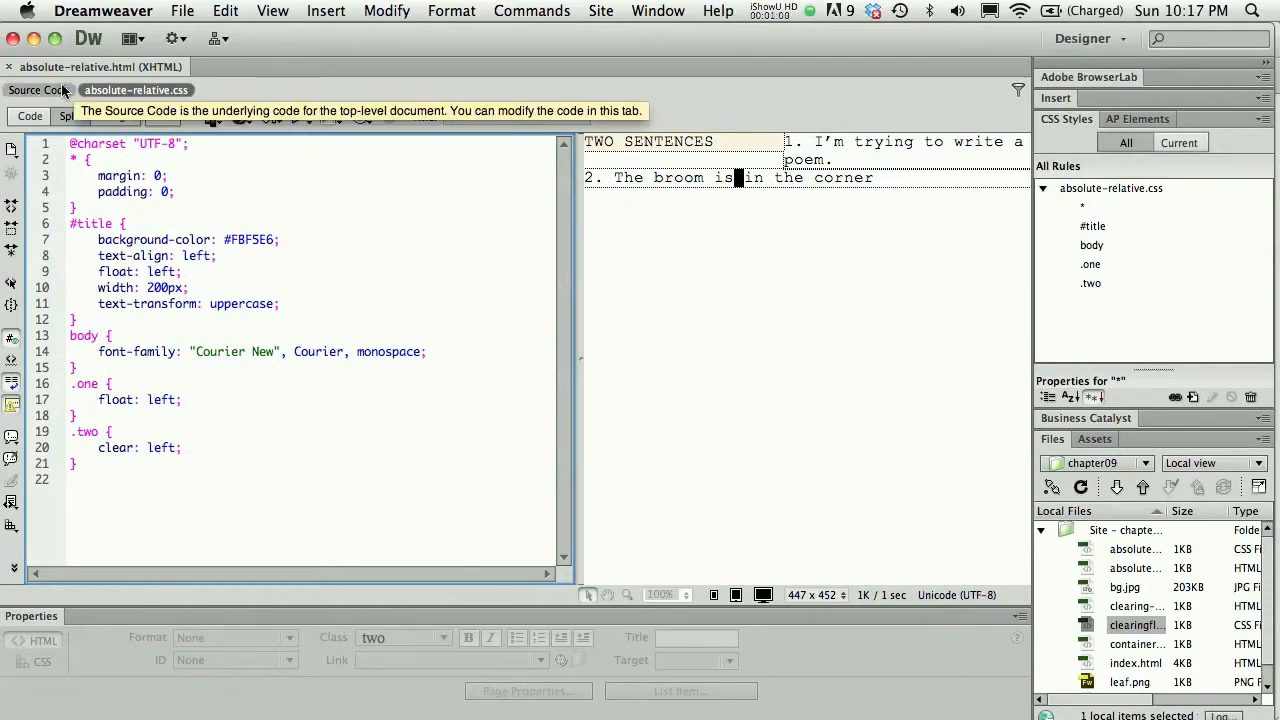
Step: Switch back to the page's HTML source code
click(37, 90)
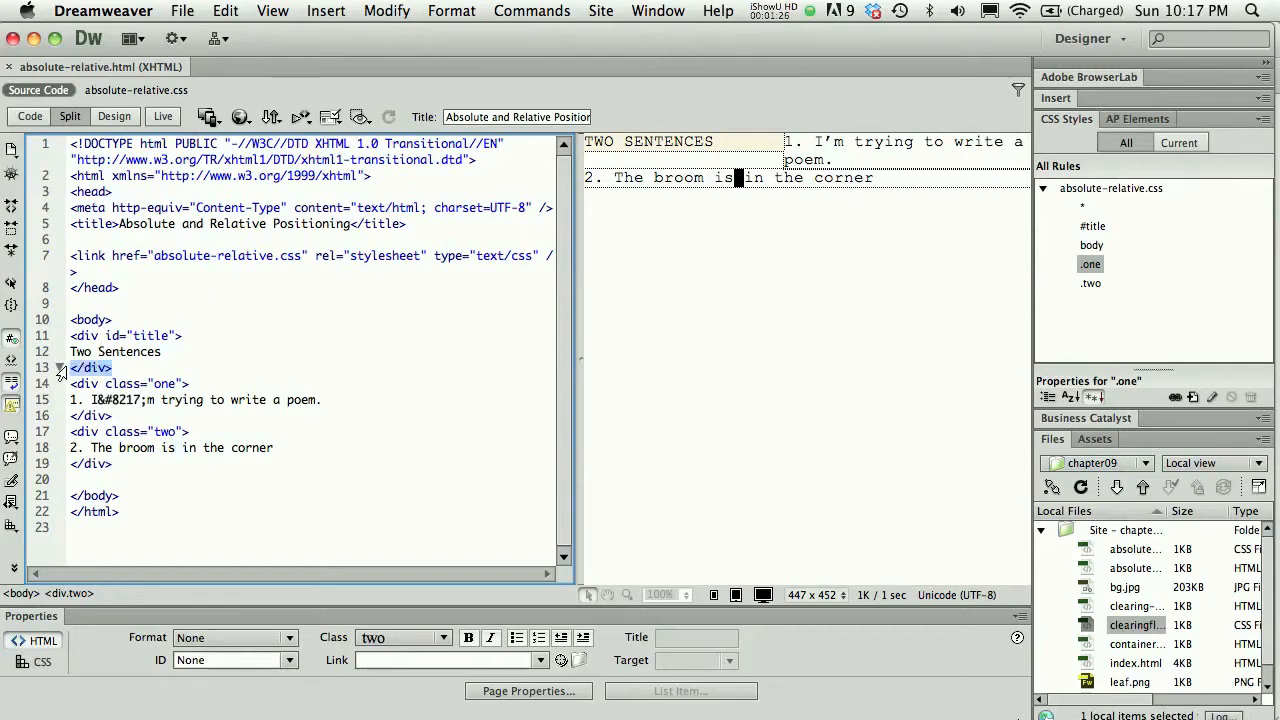
Step: Move the title div's closing </div> after the class two div and refresh Design view
click(211, 363)
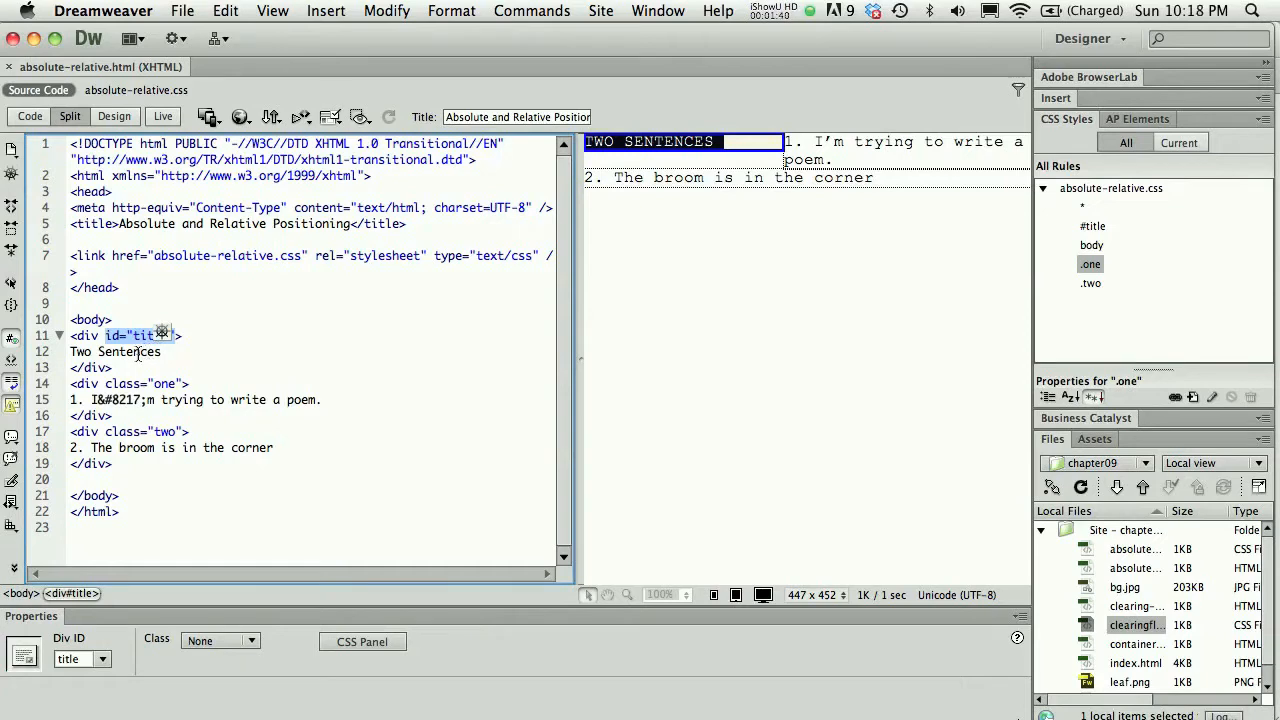
mouse_move(130, 360)
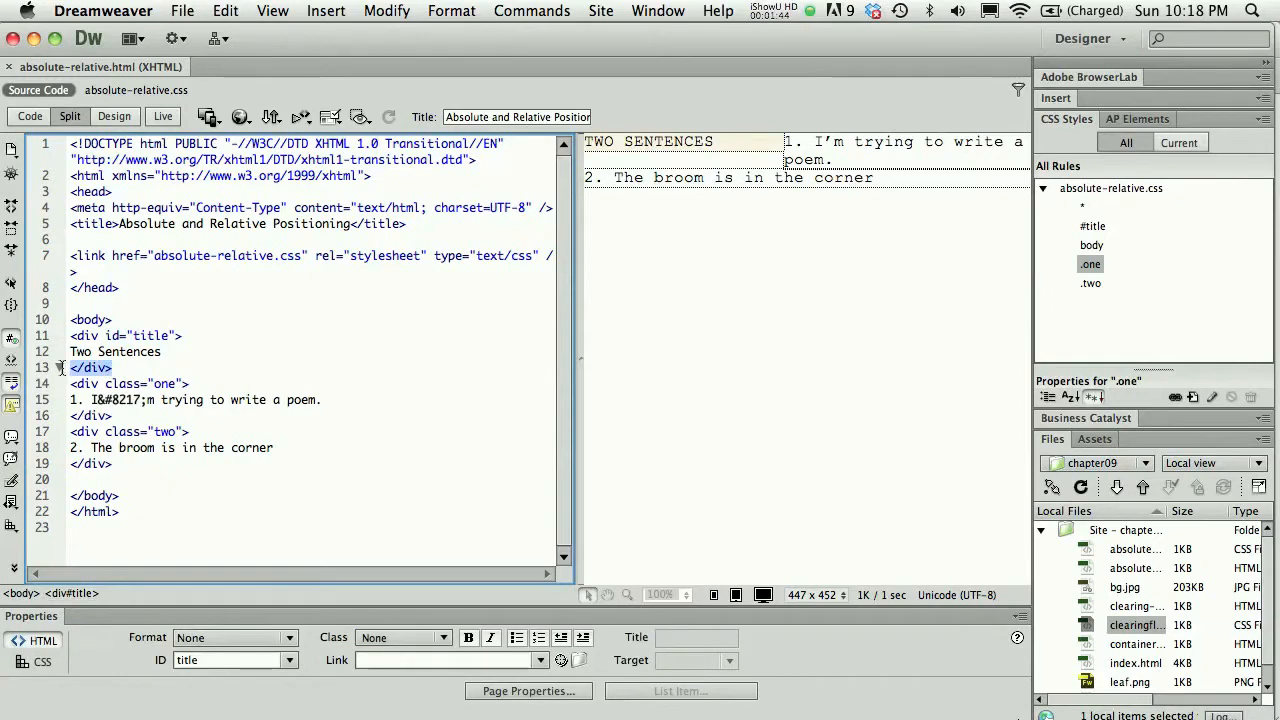
click(160, 351)
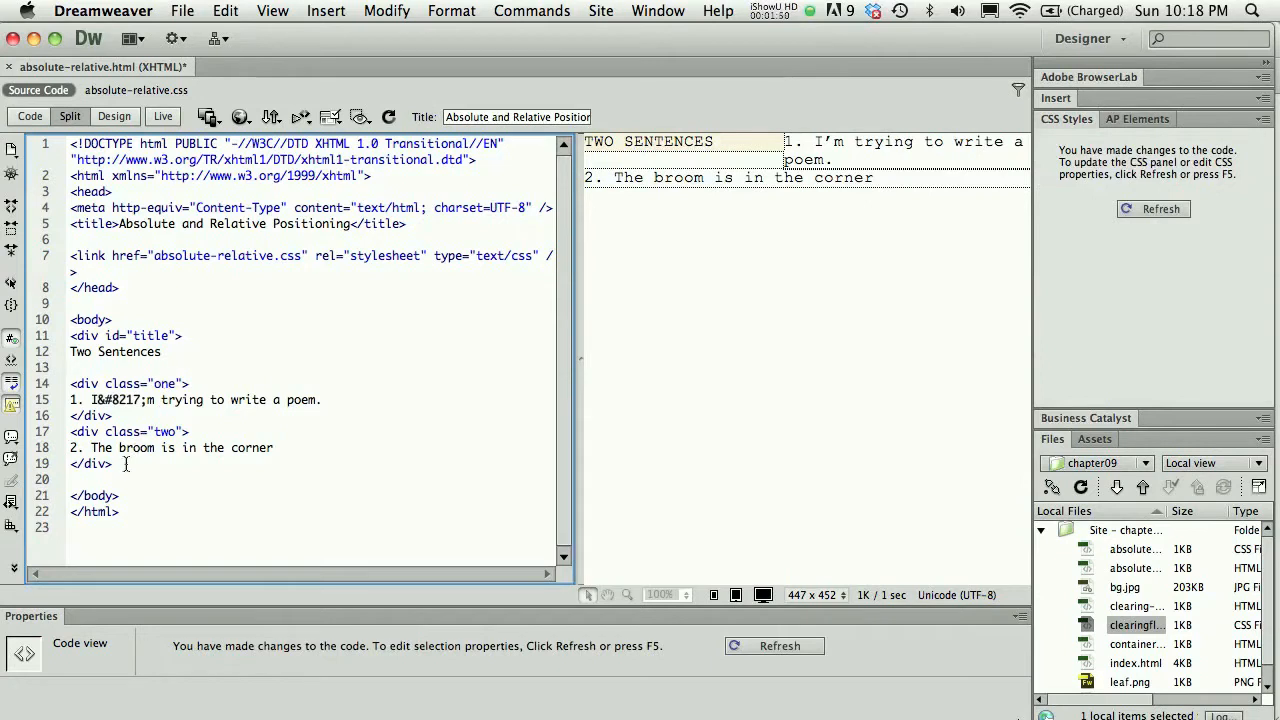
text(</div>)
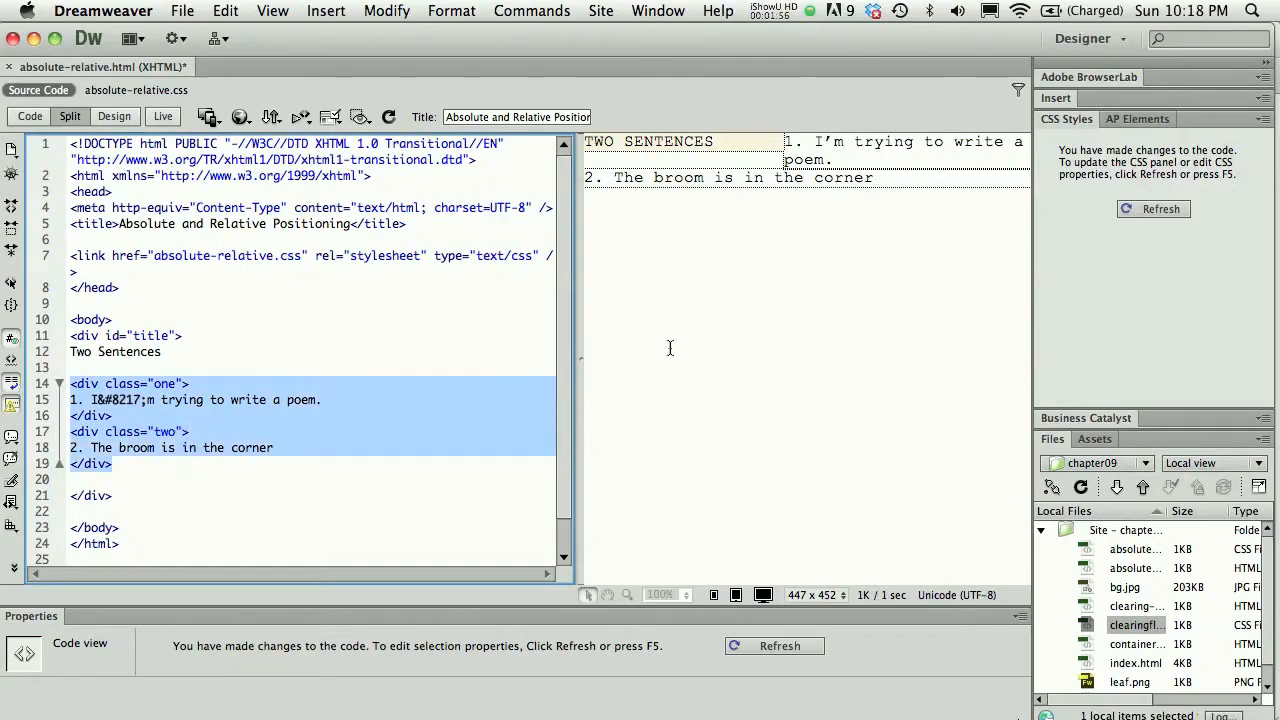
click(1153, 208)
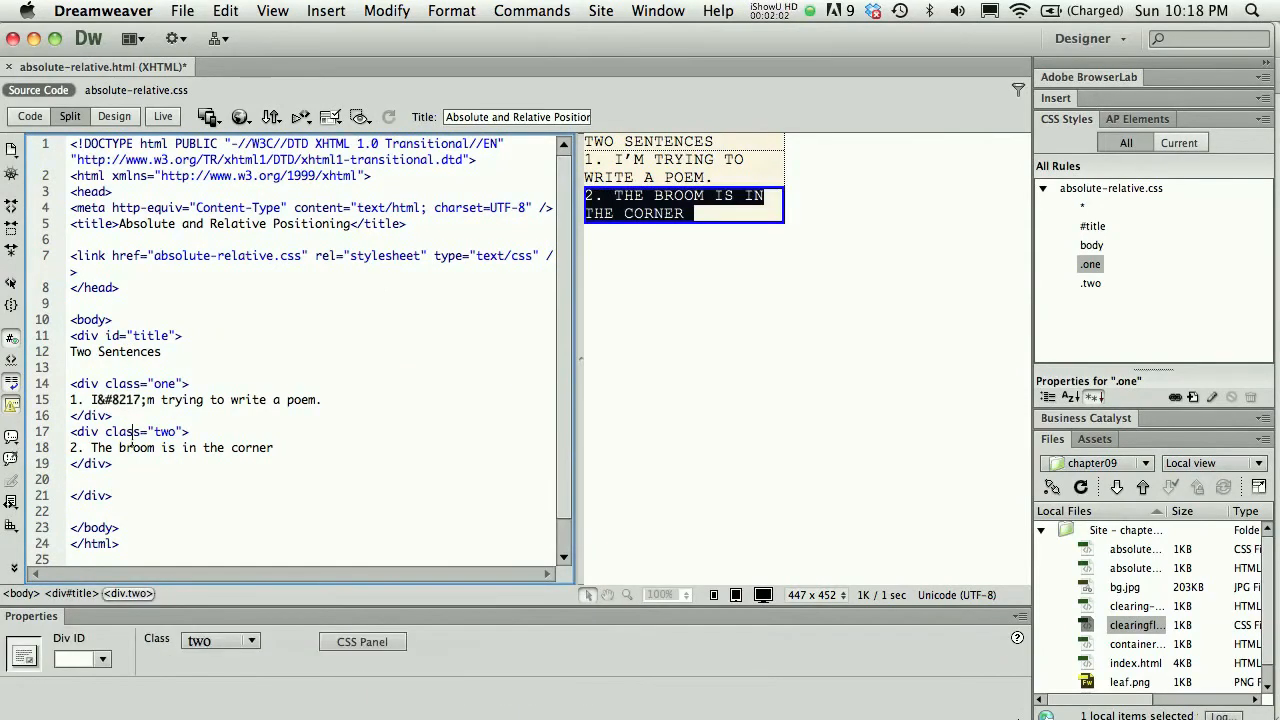
click(240, 117)
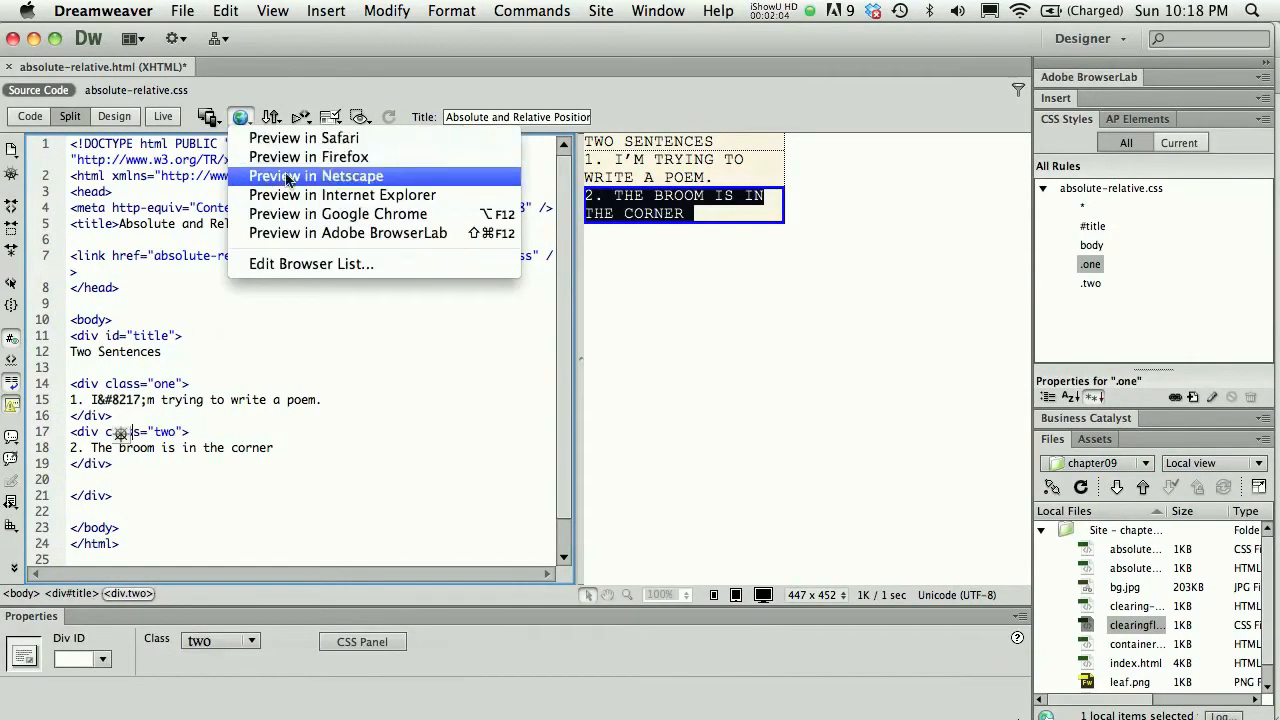
Step: Preview the updated page in Google Chrome
click(340, 213)
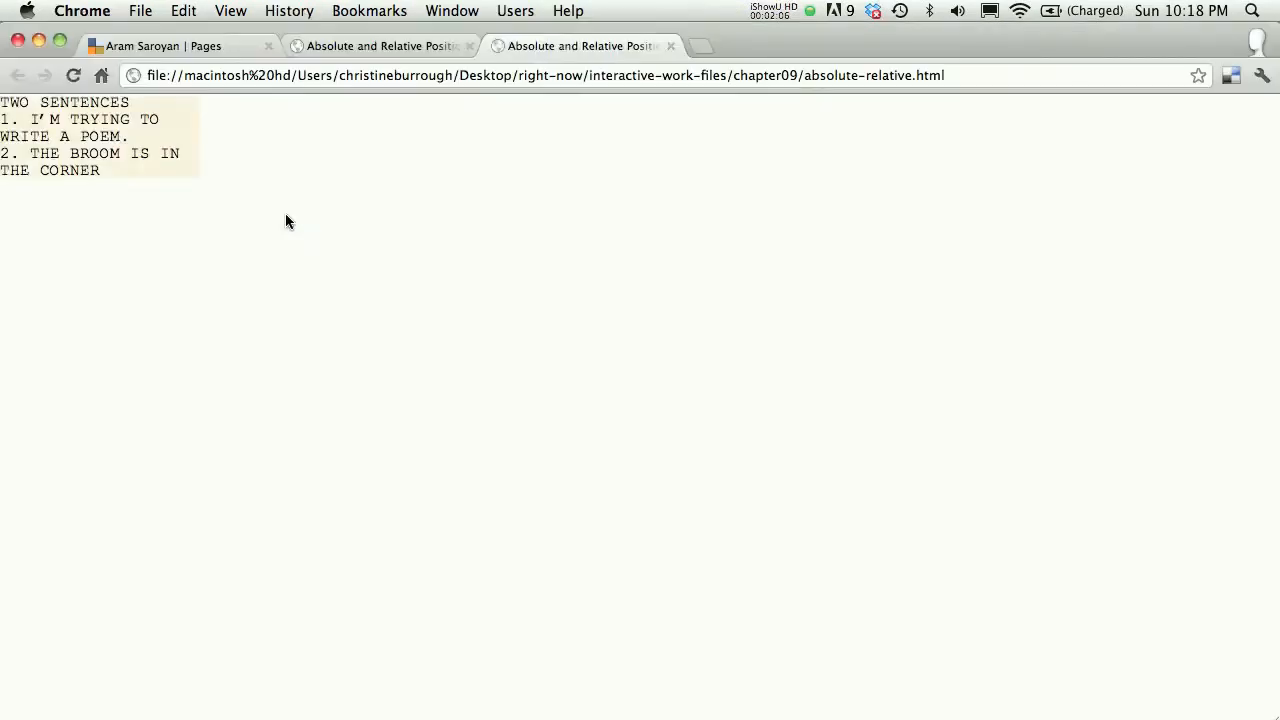
mouse_move(120, 218)
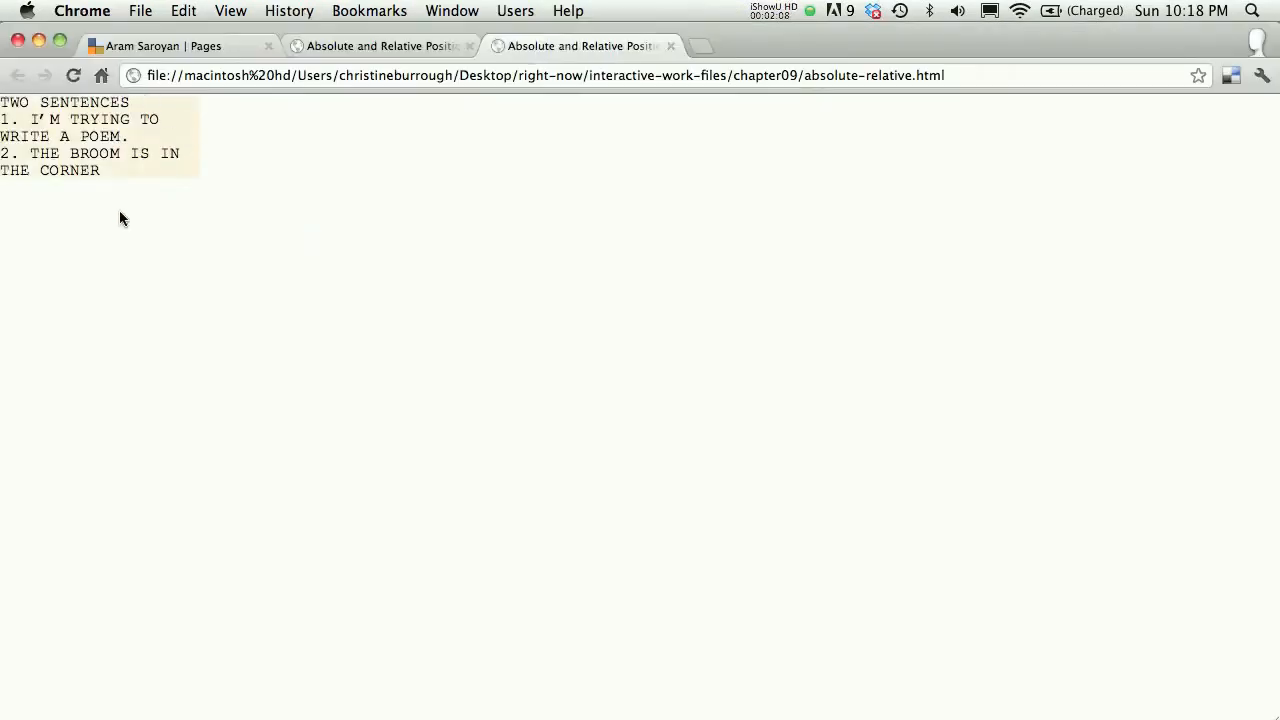
mouse_move(238, 179)
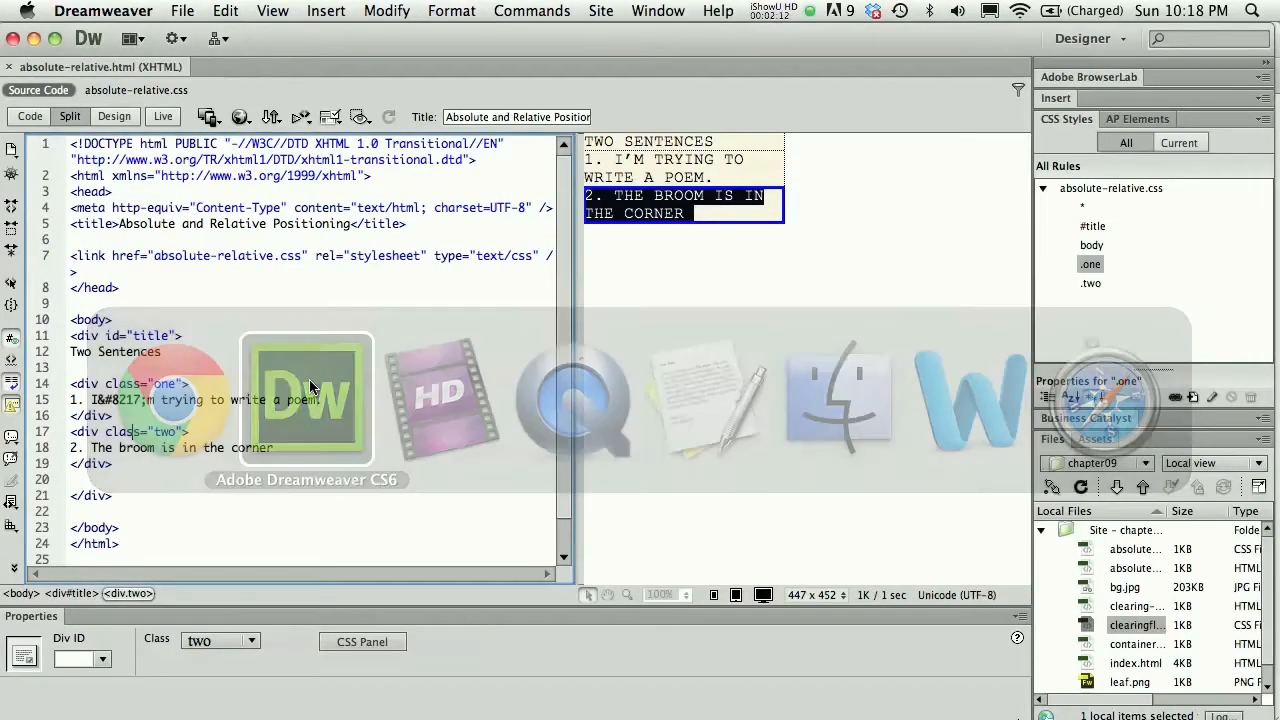
Step: Add position: relative to the #title rule and refresh Design view
click(136, 90)
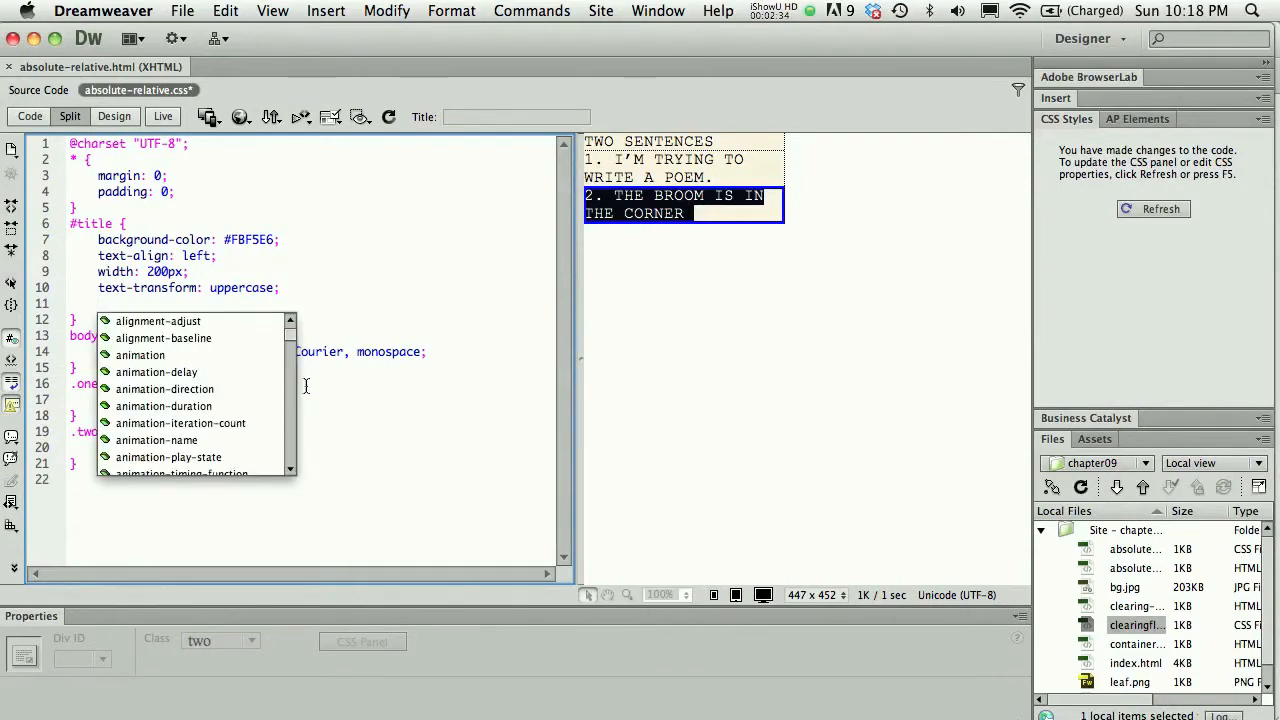
text(position:)
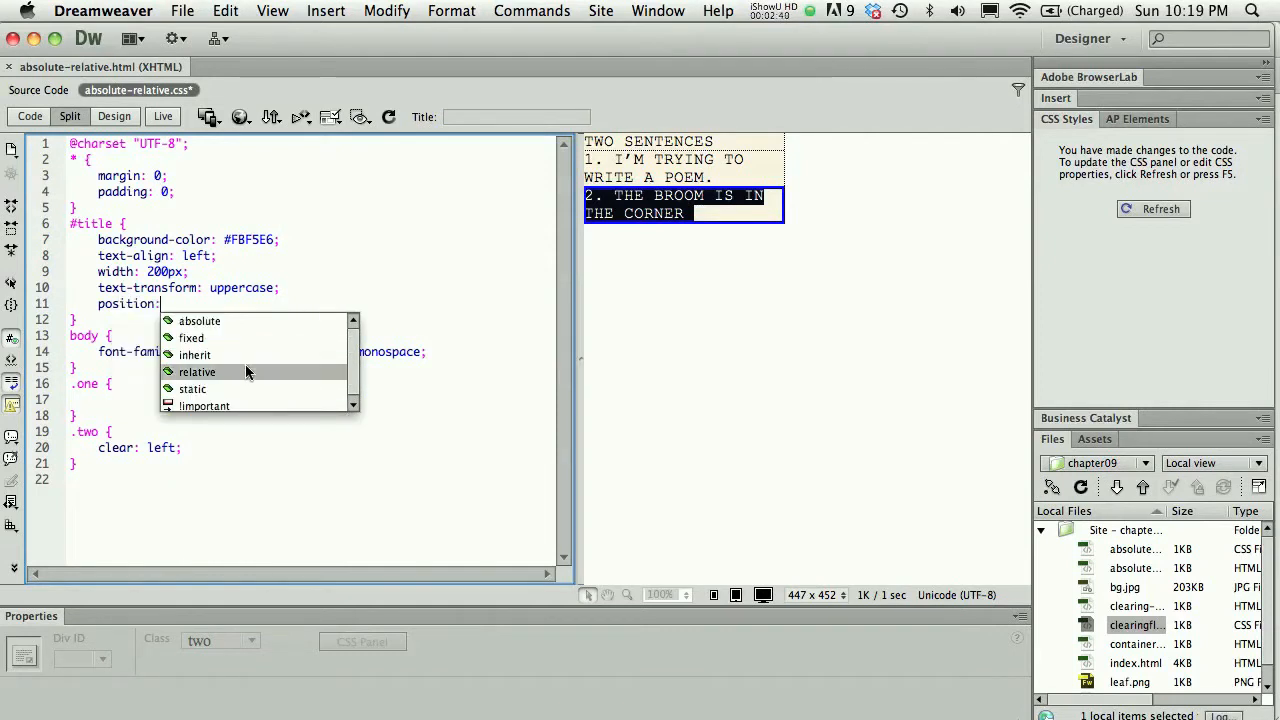
click(197, 372)
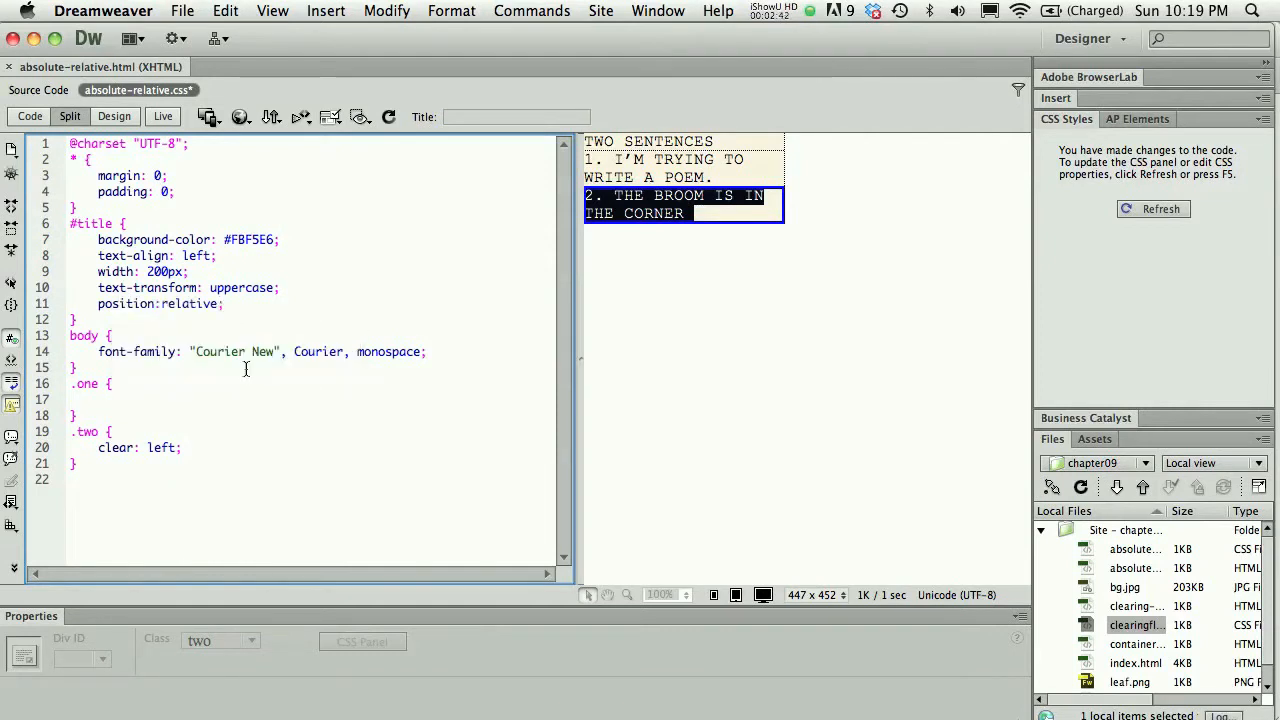
click(1152, 208)
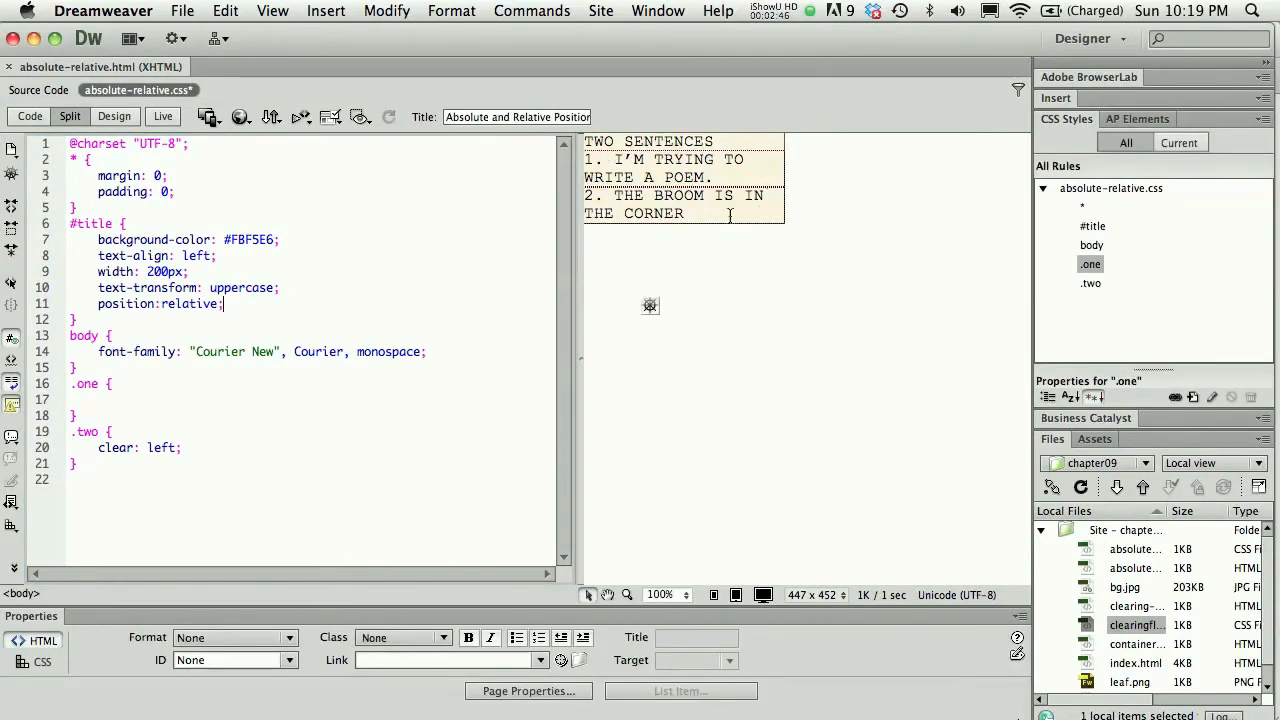
Step: Add position: absolute to both the .one and .two rules
click(683, 180)
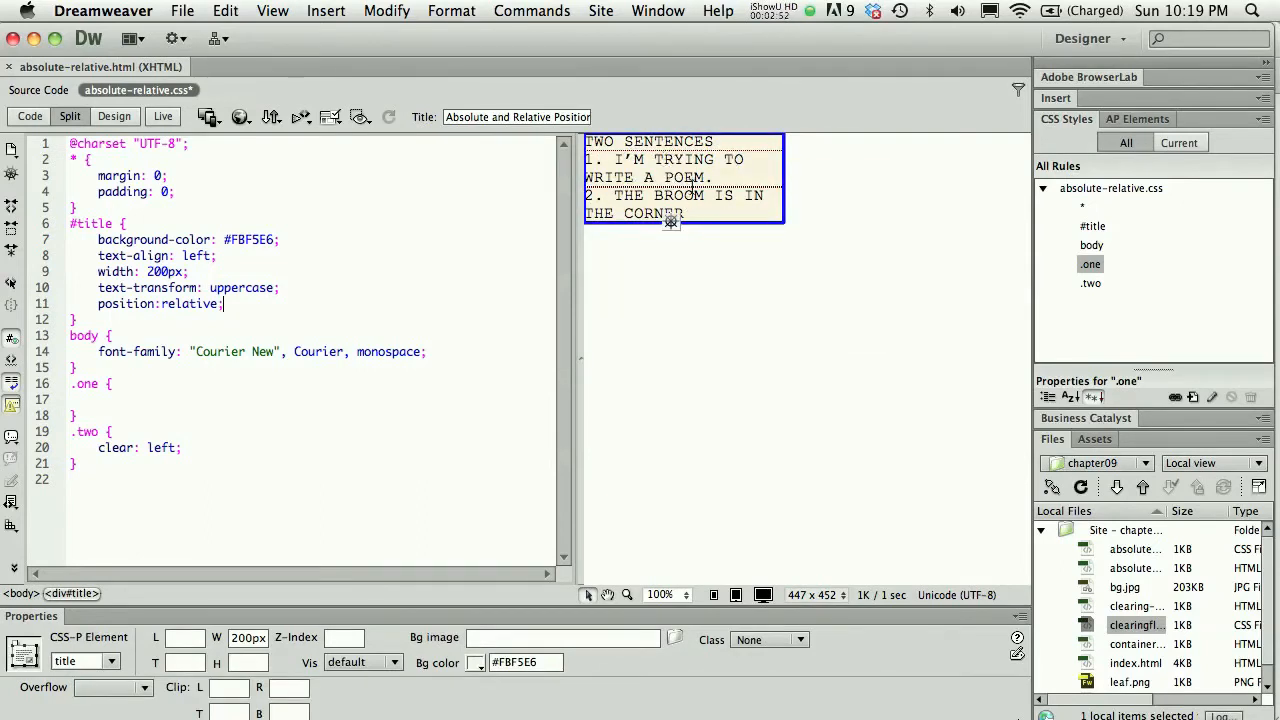
click(1093, 225)
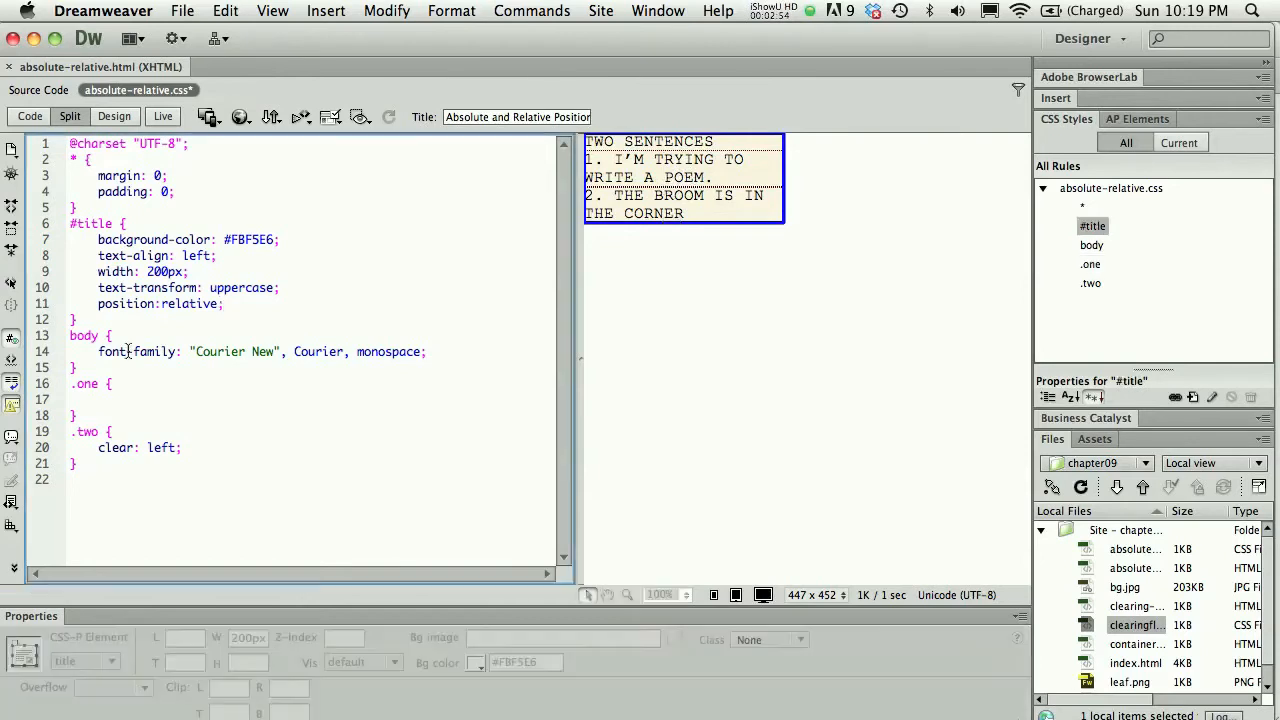
click(1090, 264)
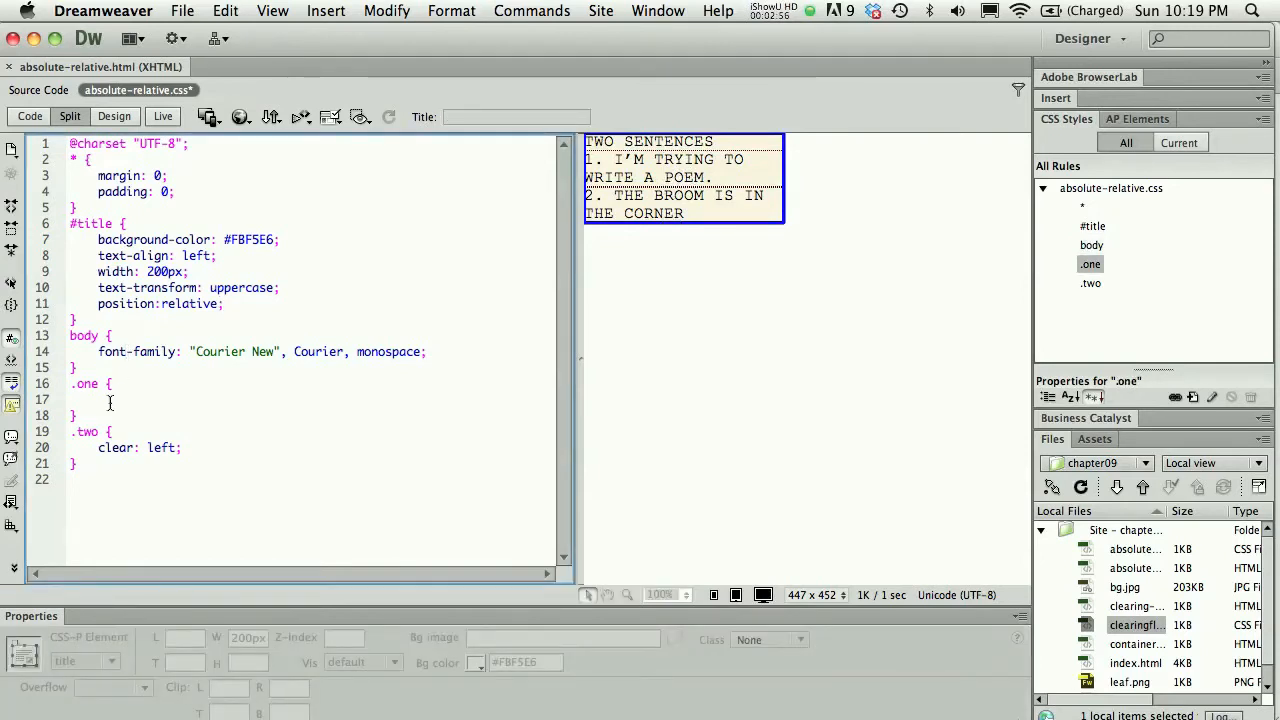
text(pos)
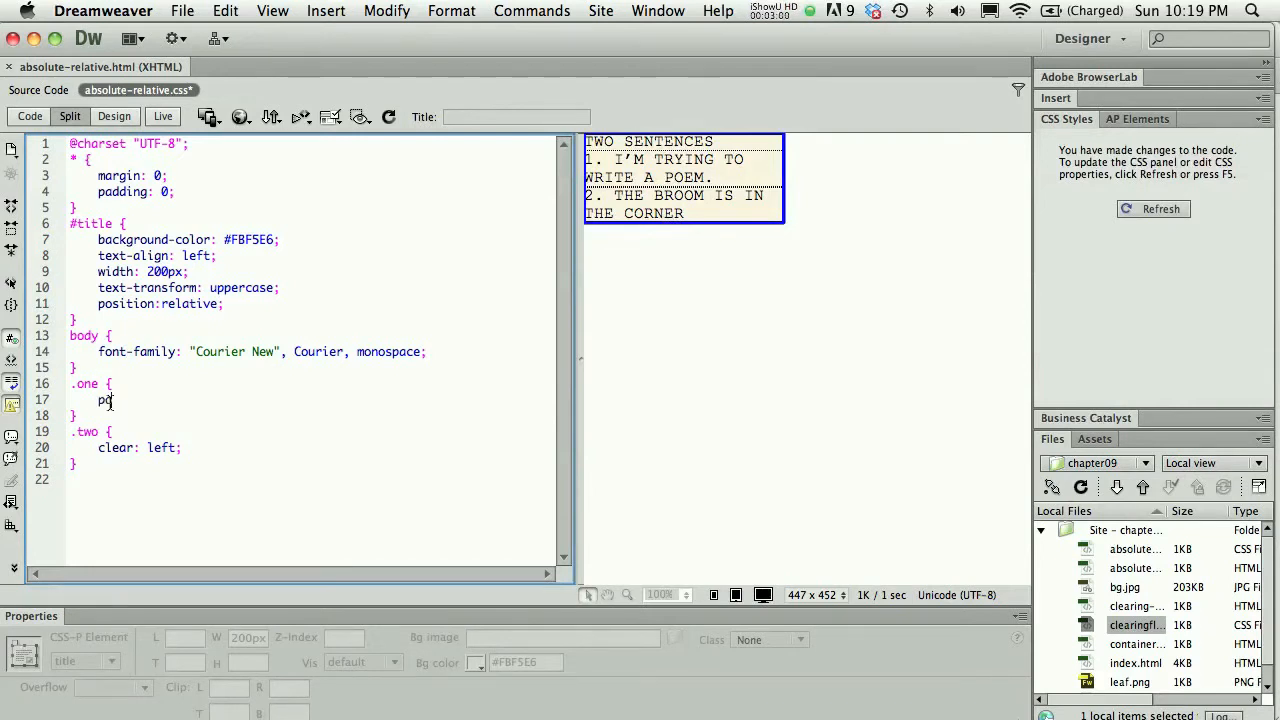
text(osition:)
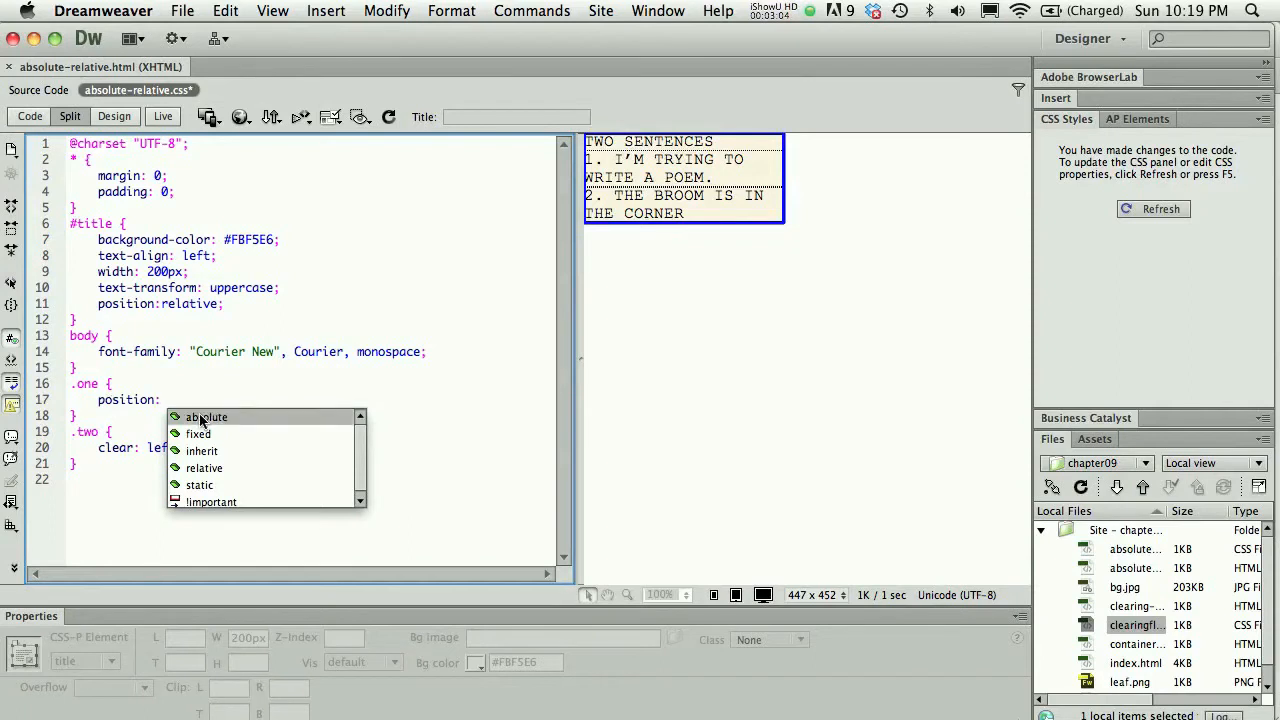
click(206, 417)
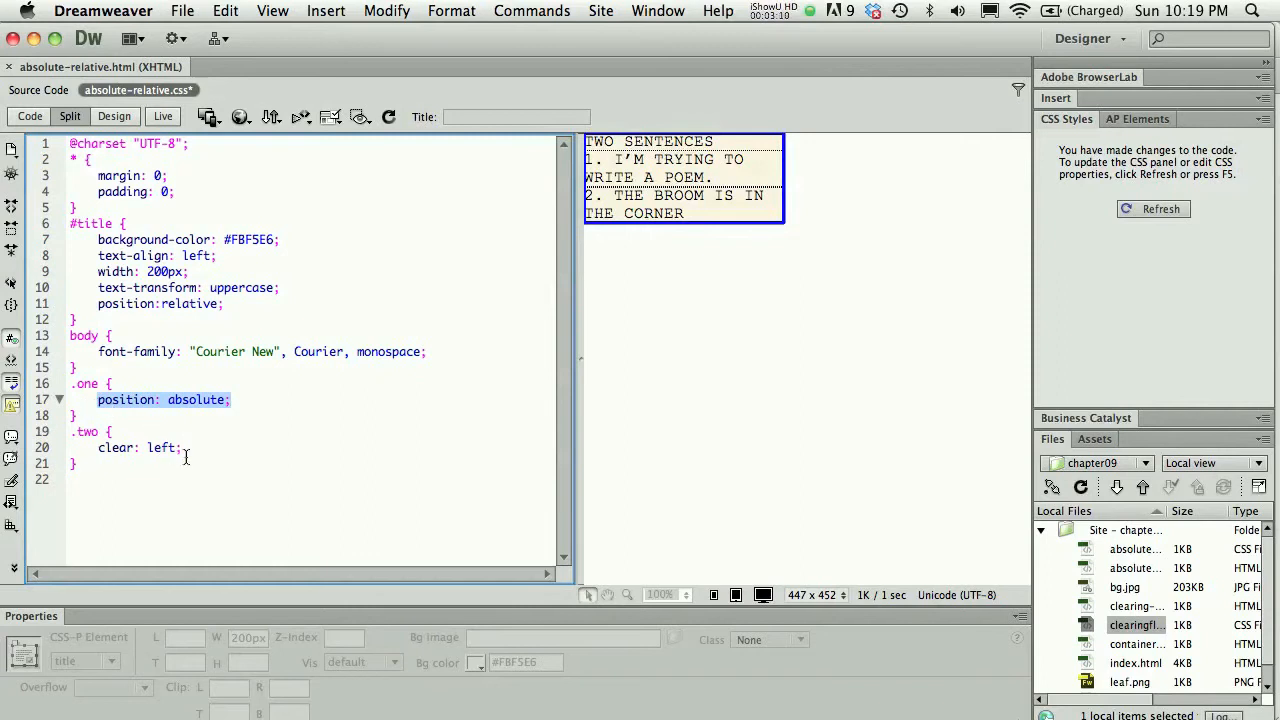
text(position: absolute;)
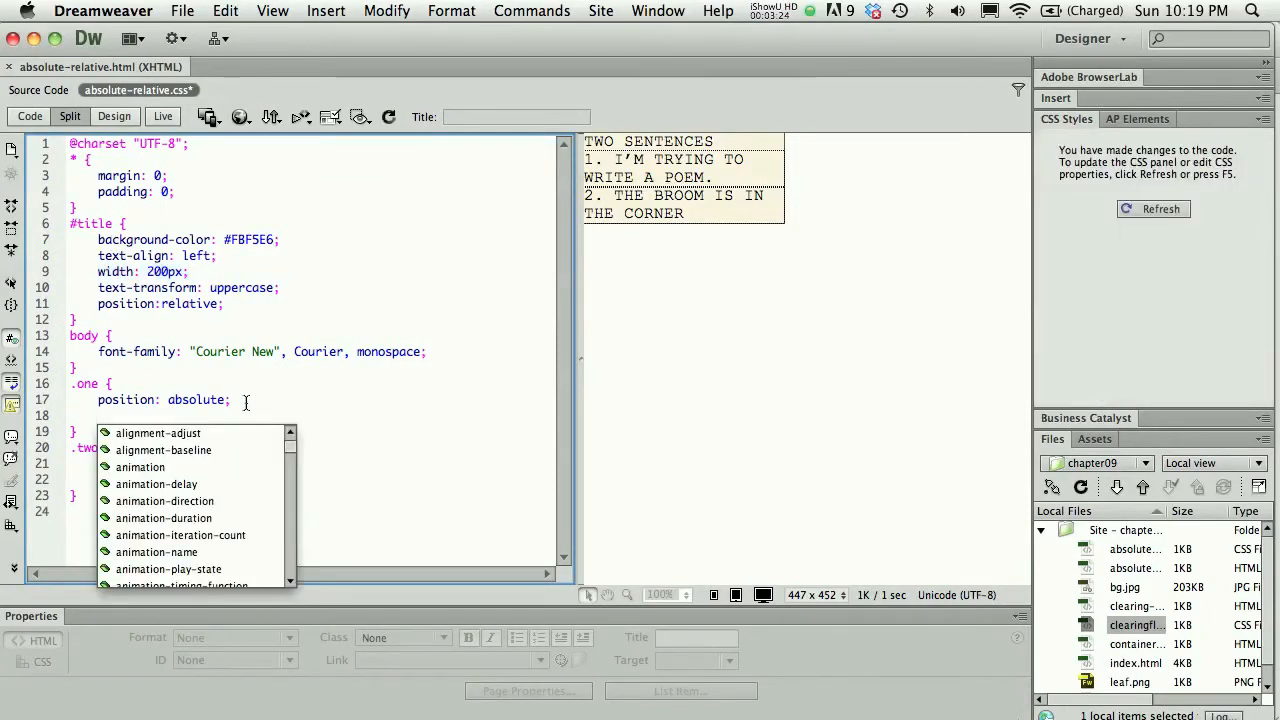
Step: Add left: 200px to .one, then save and preview the page in Chrome
text(l)
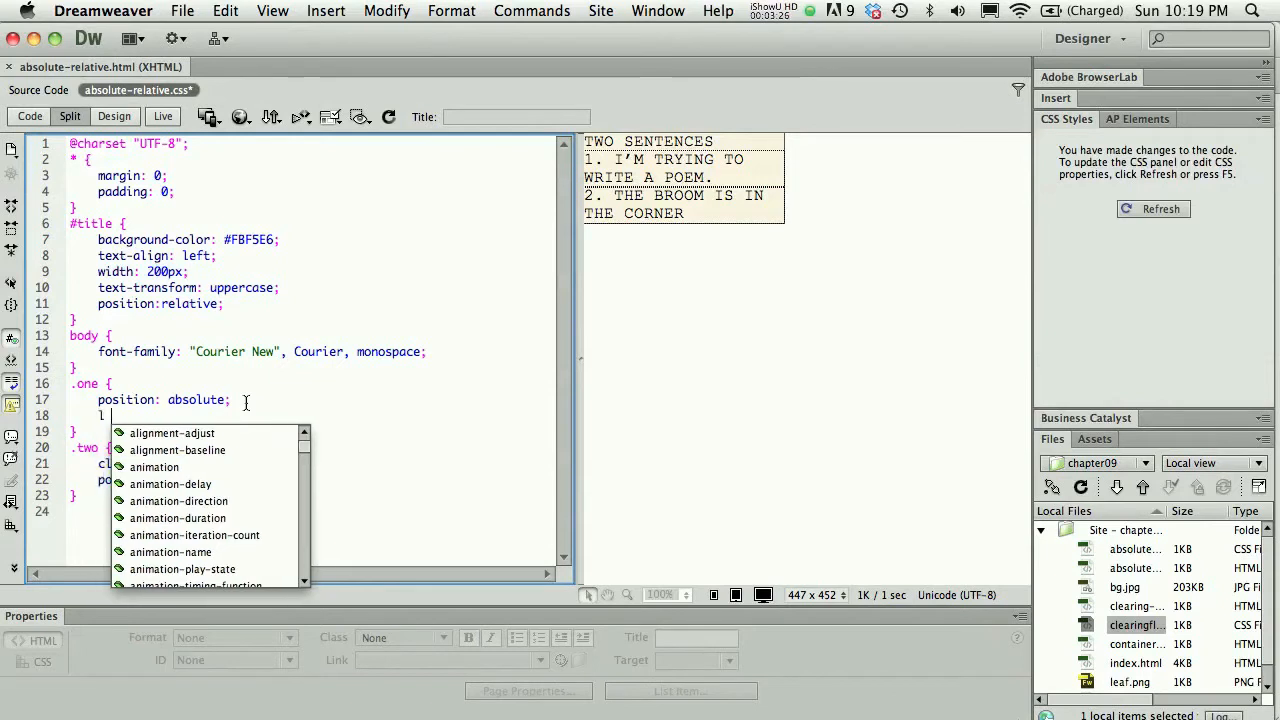
text(eft)
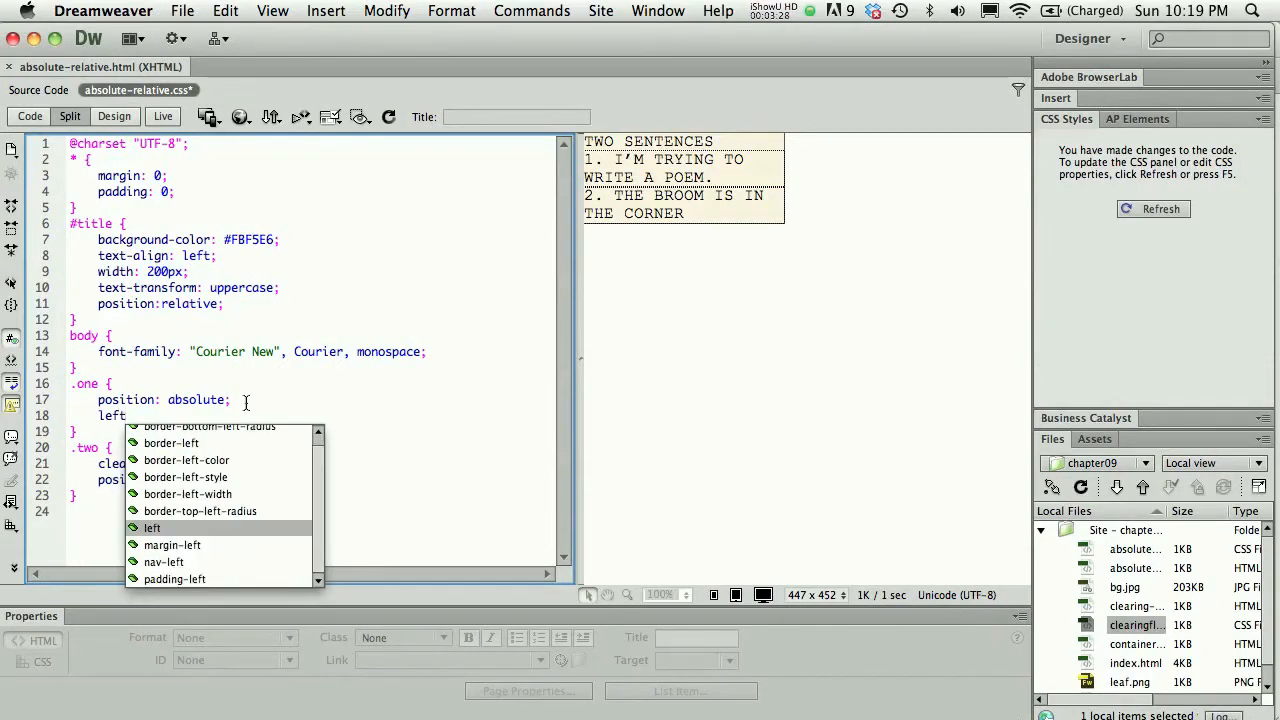
click(151, 528)
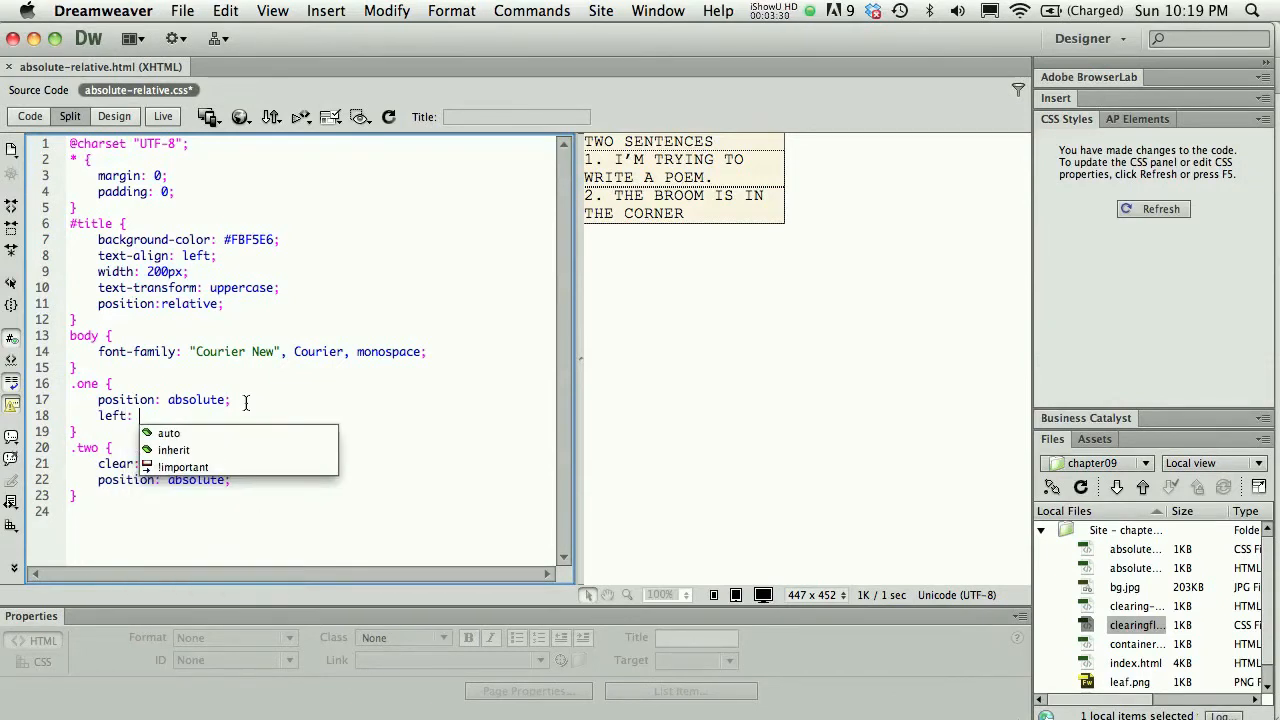
text(20)
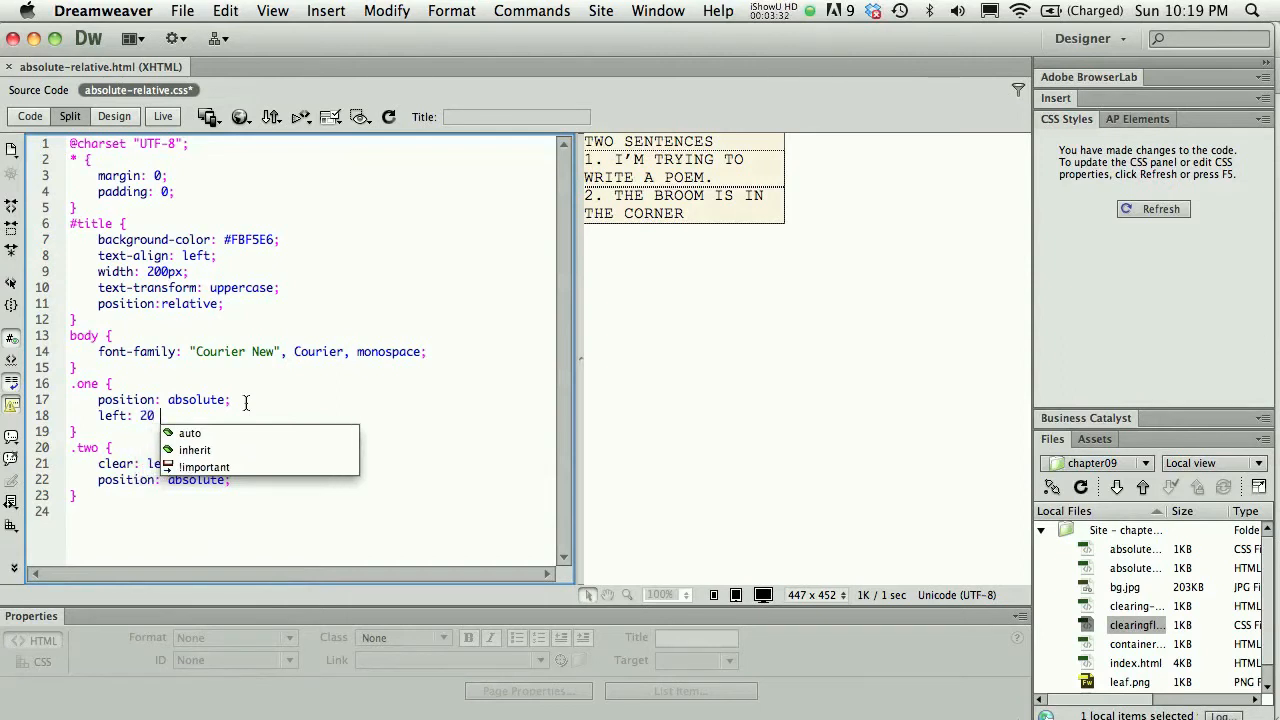
text(200px;)
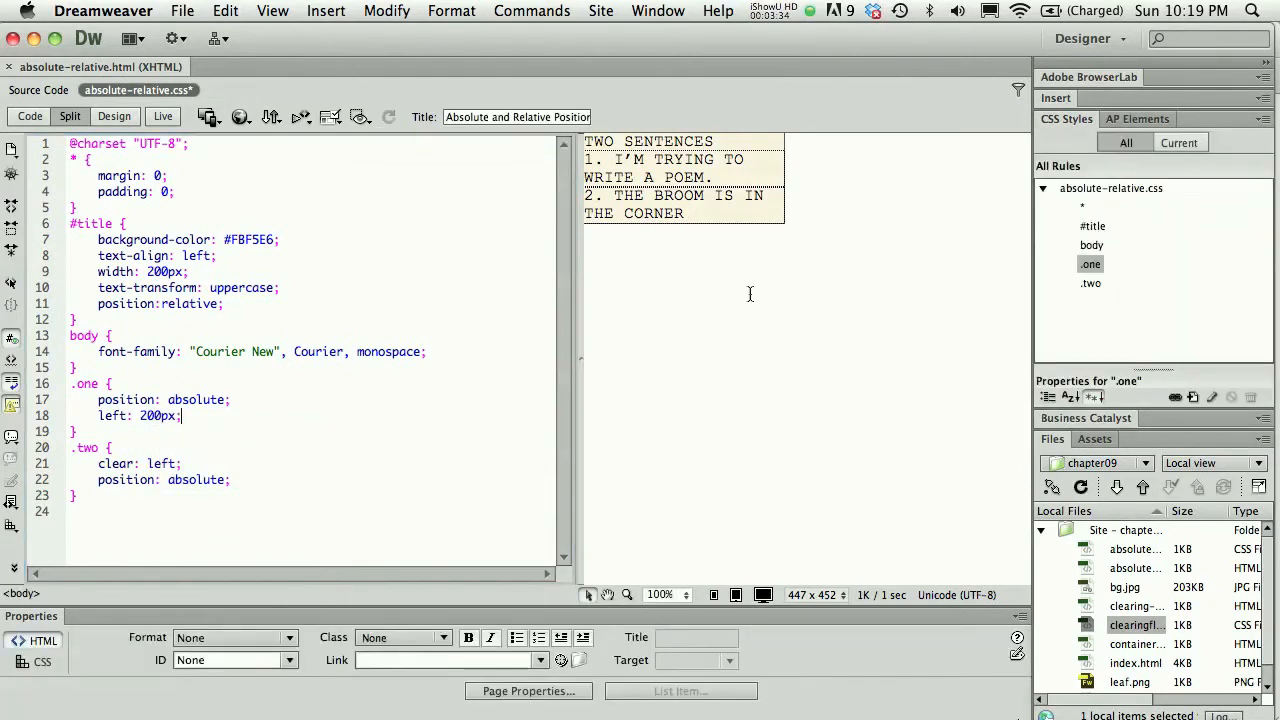
click(240, 117)
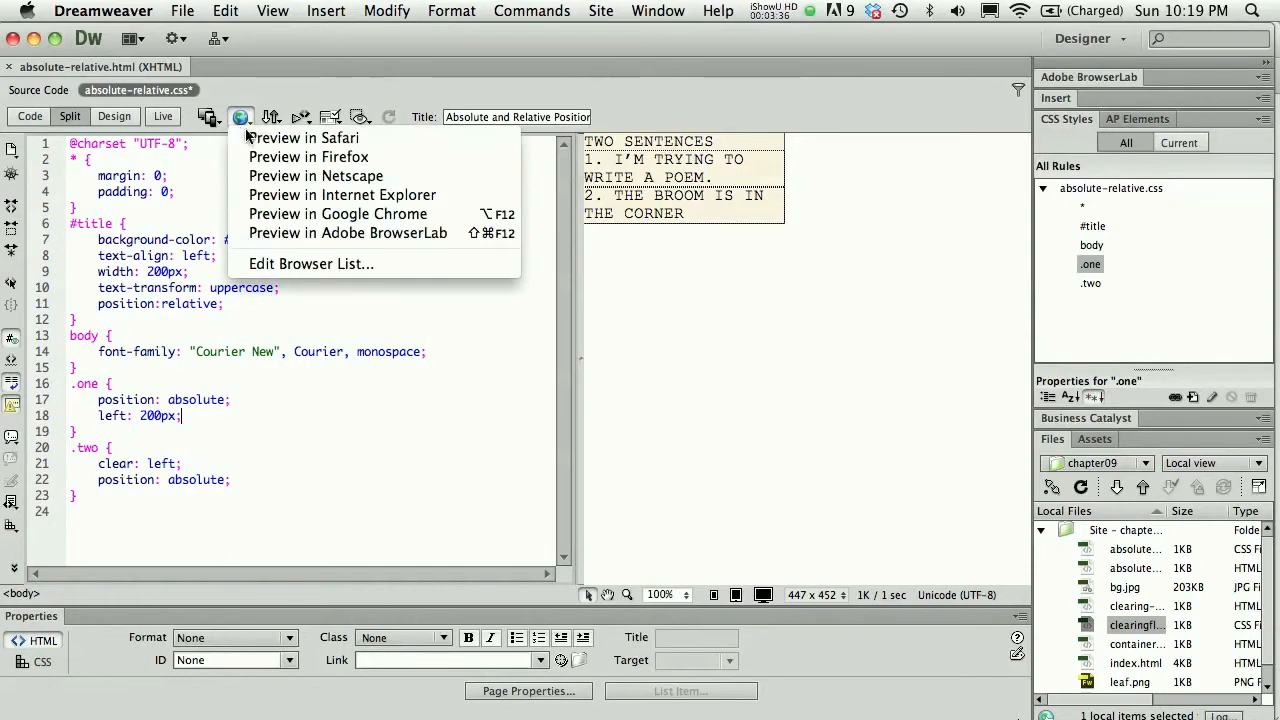
click(300, 138)
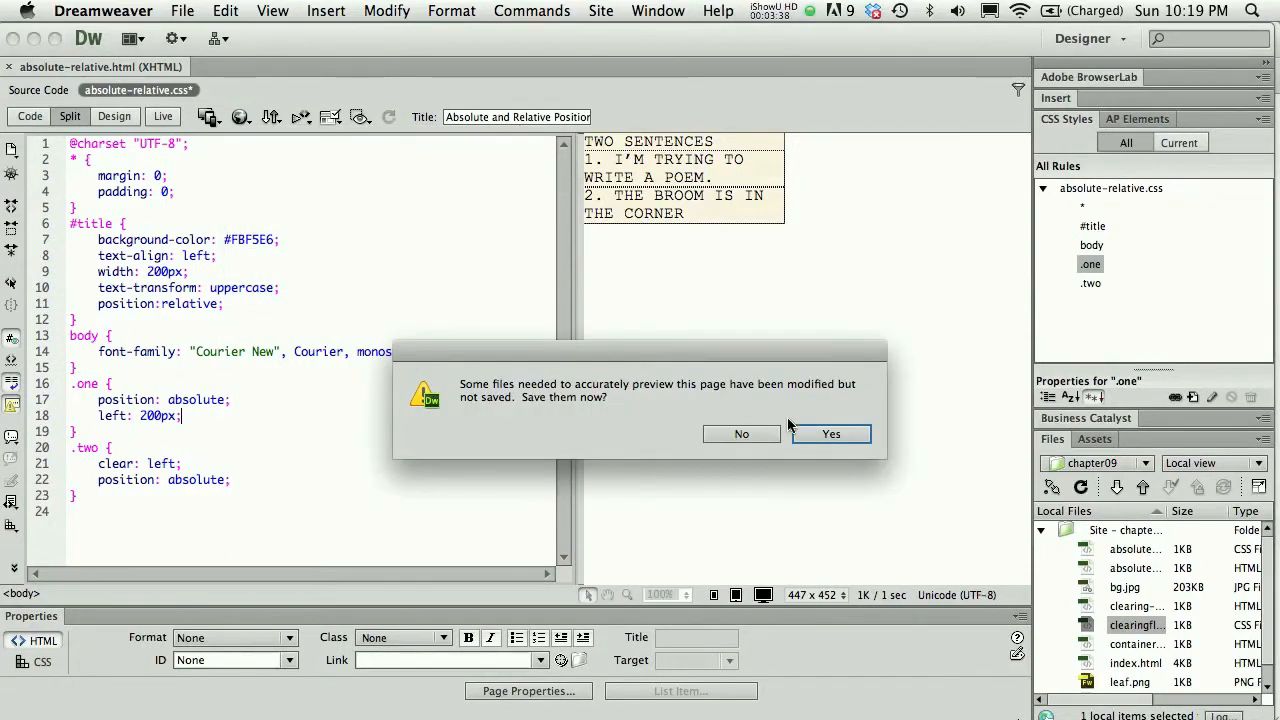
click(830, 433)
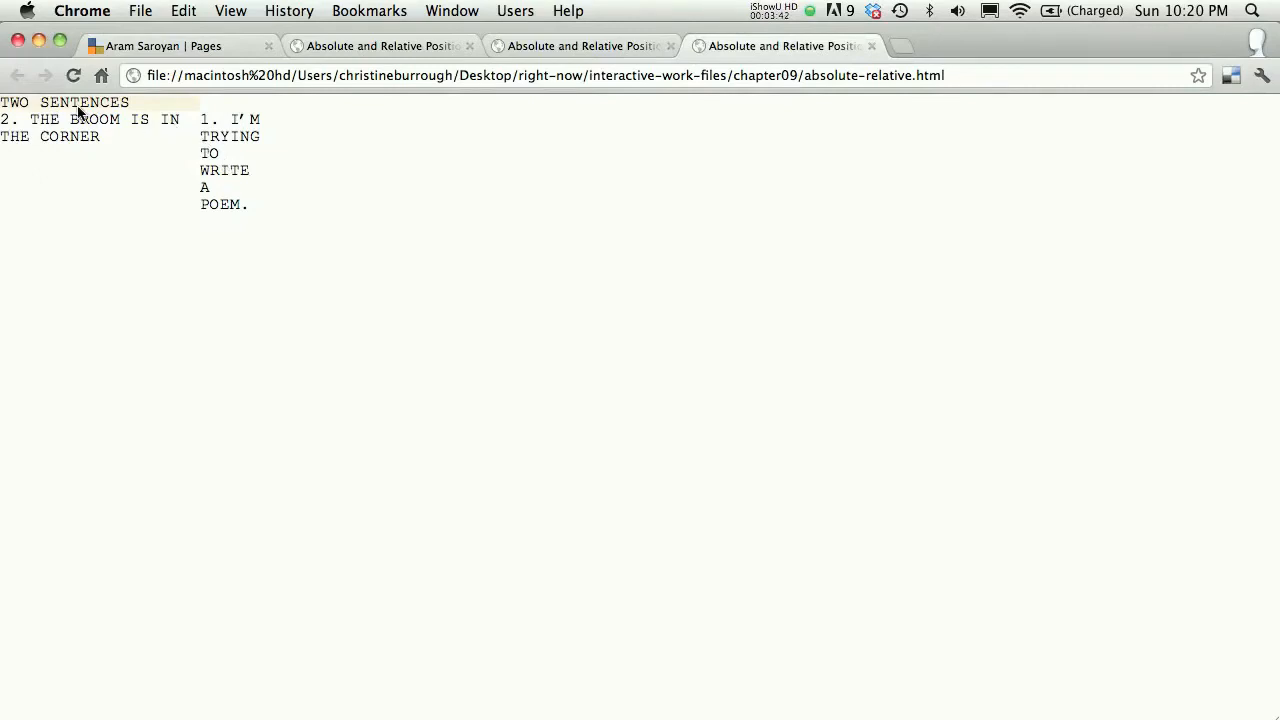
mouse_move(95, 148)
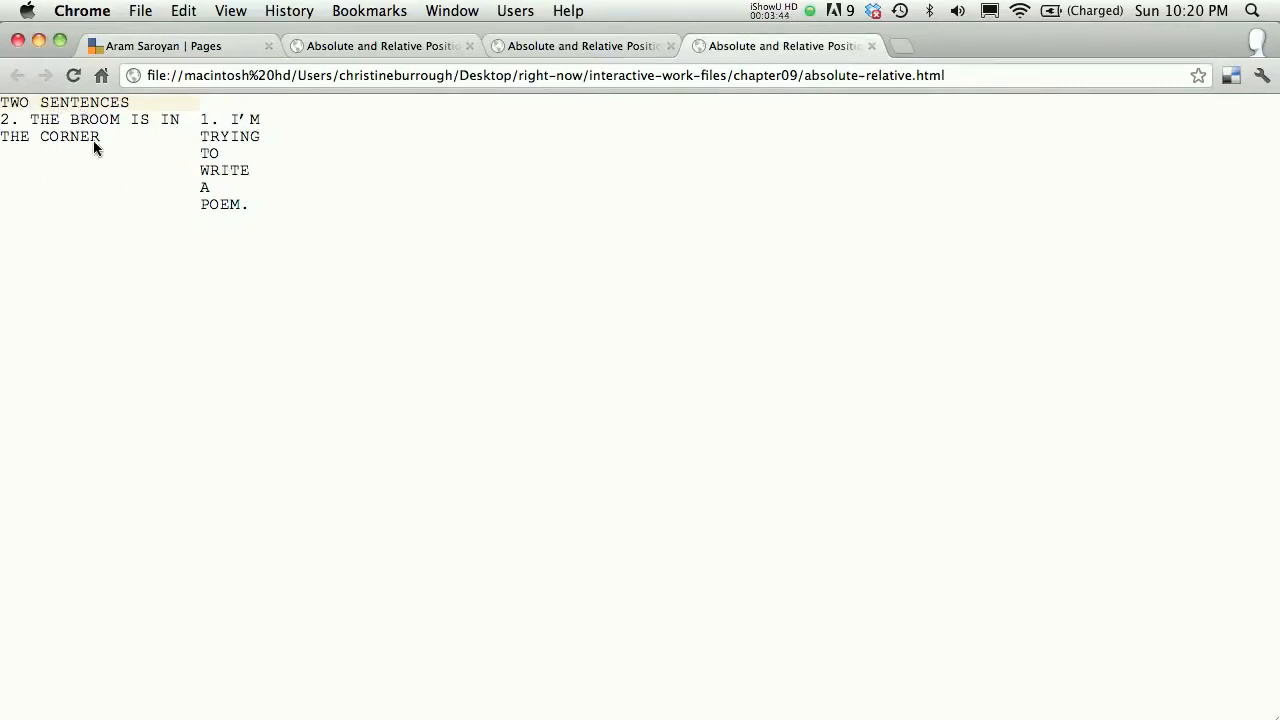
mouse_move(295, 291)
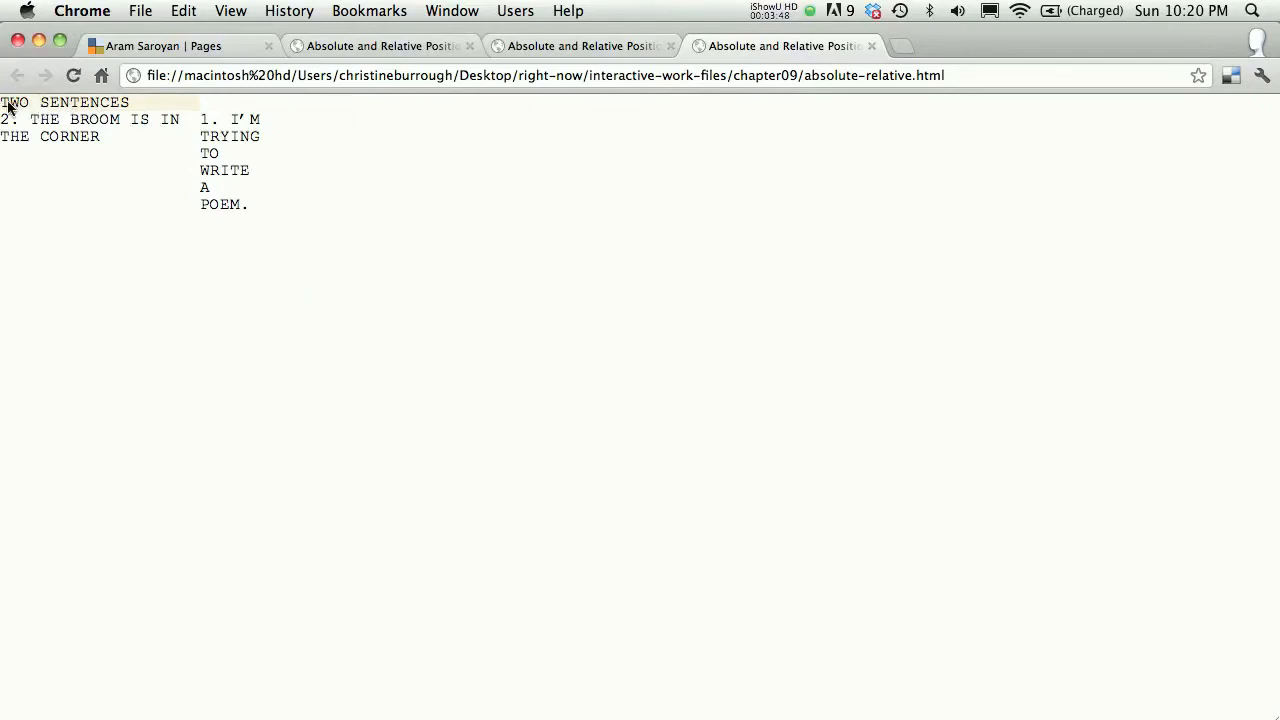
mouse_move(205, 128)
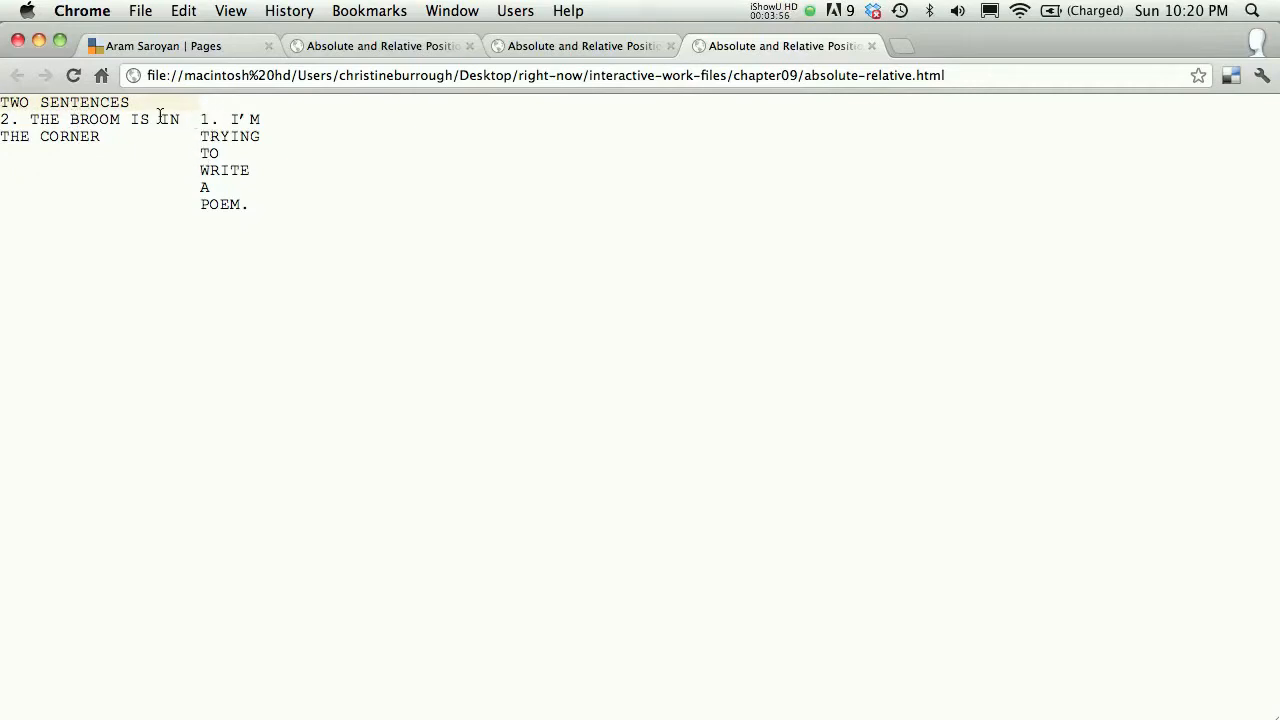
mouse_move(83, 115)
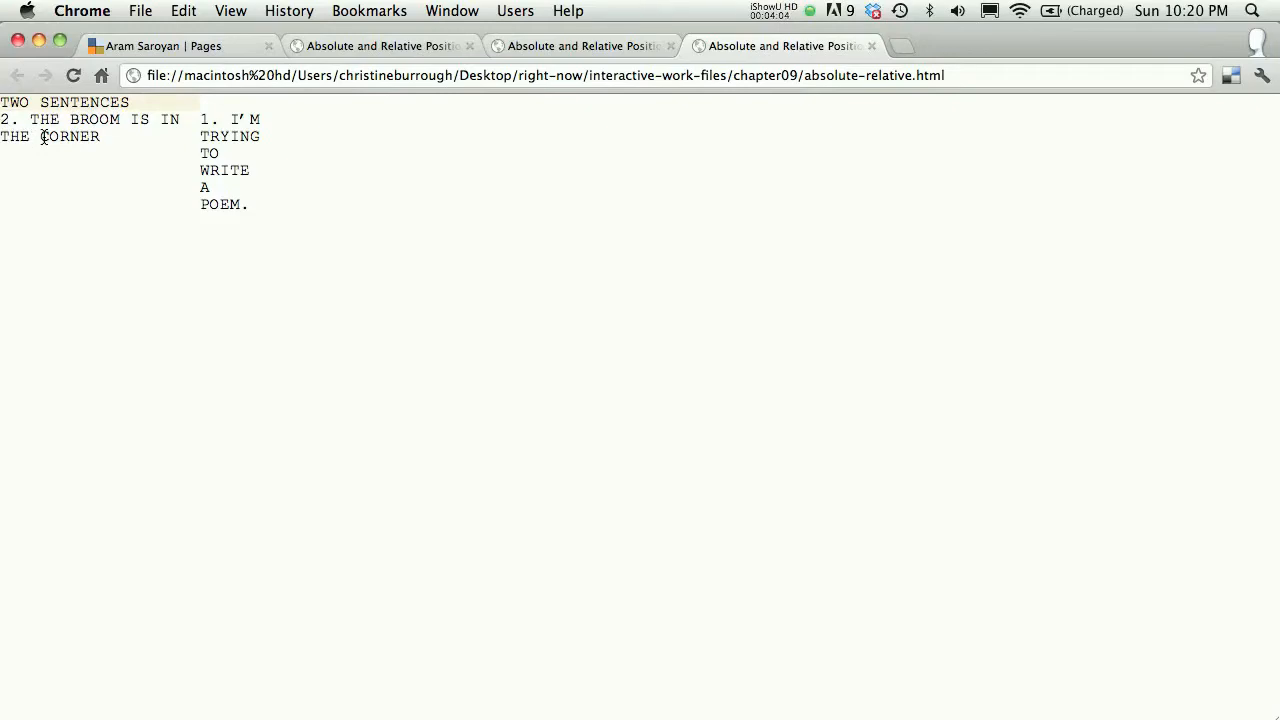
mouse_move(118, 177)
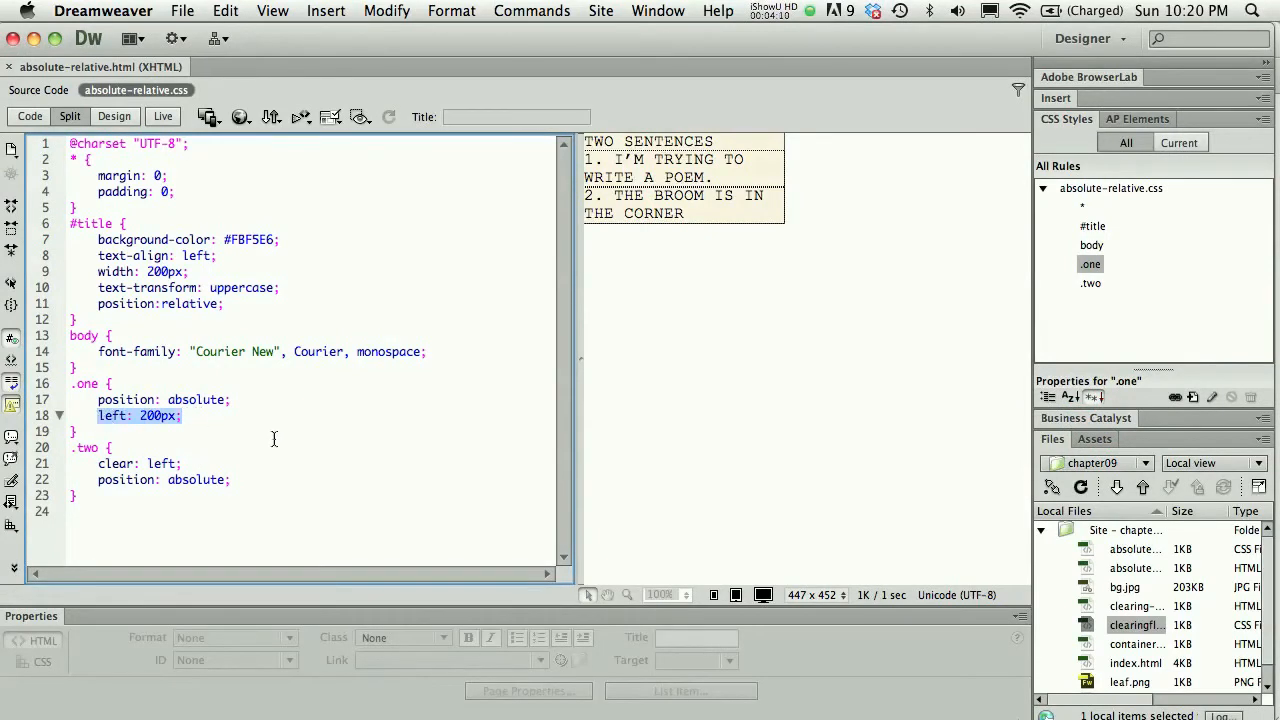
Step: Add left: 200px; to the .two rule
text(left: 200px;)
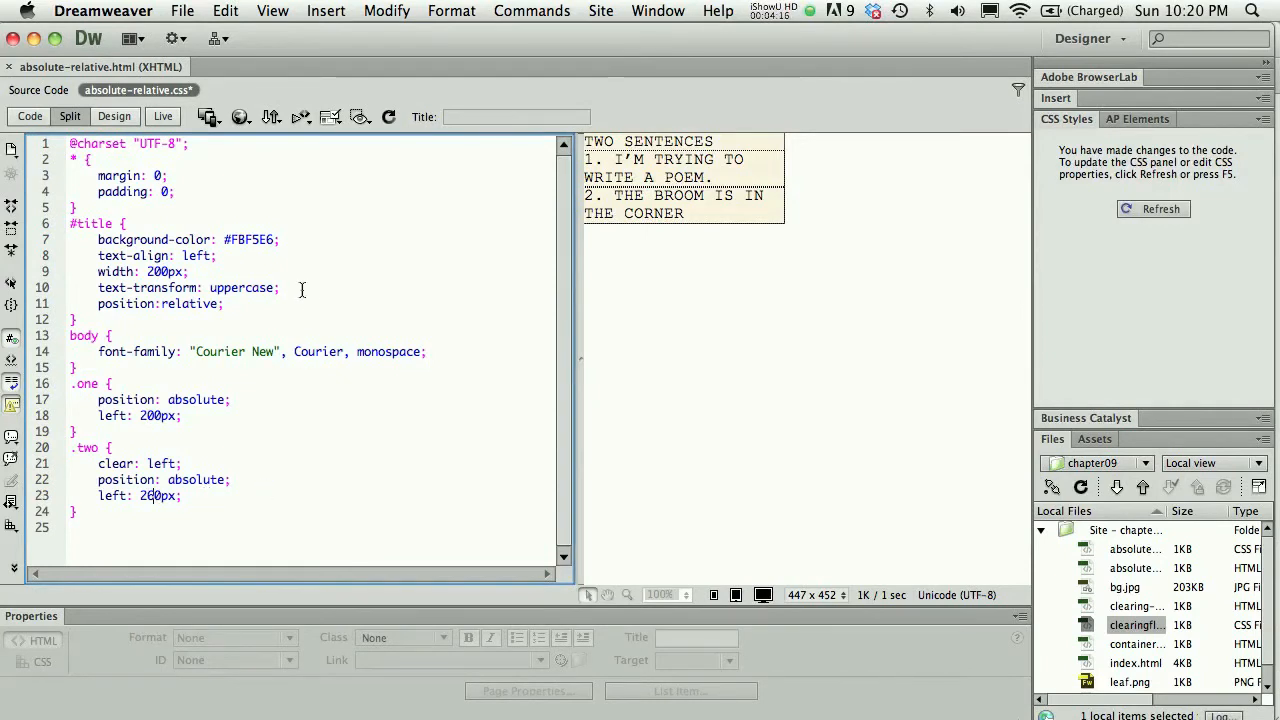
click(240, 117)
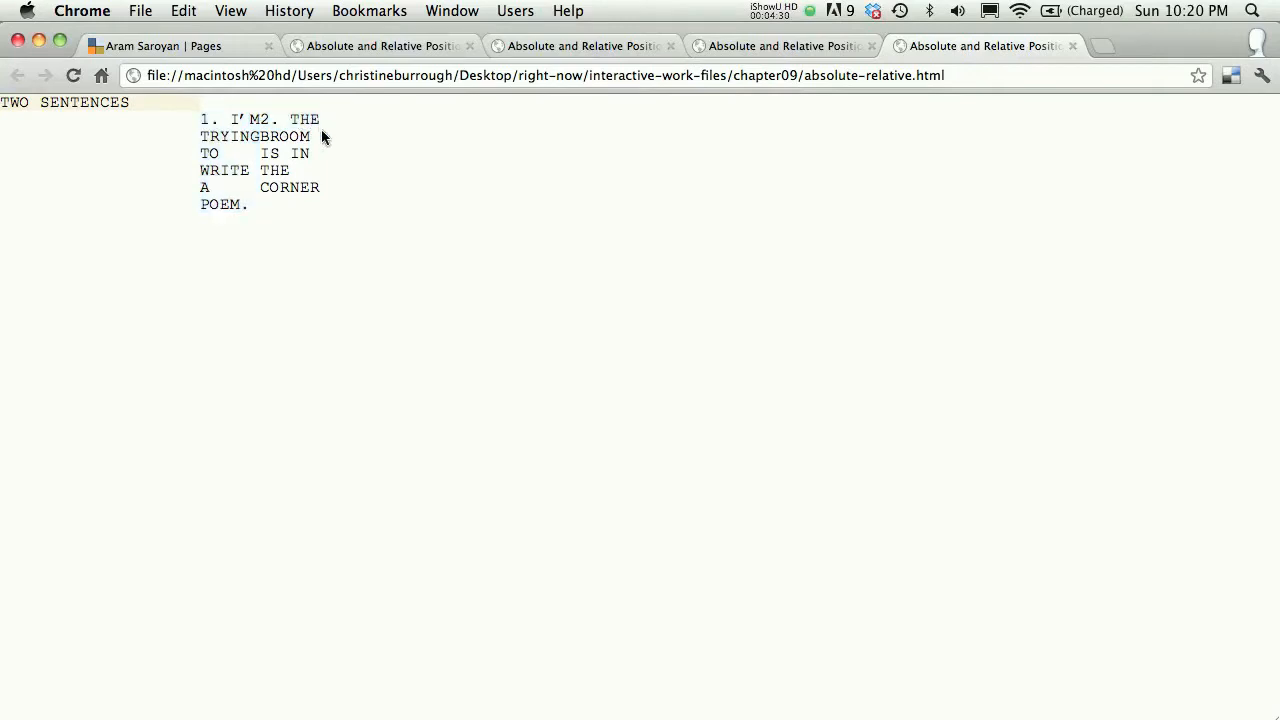
mouse_move(324, 205)
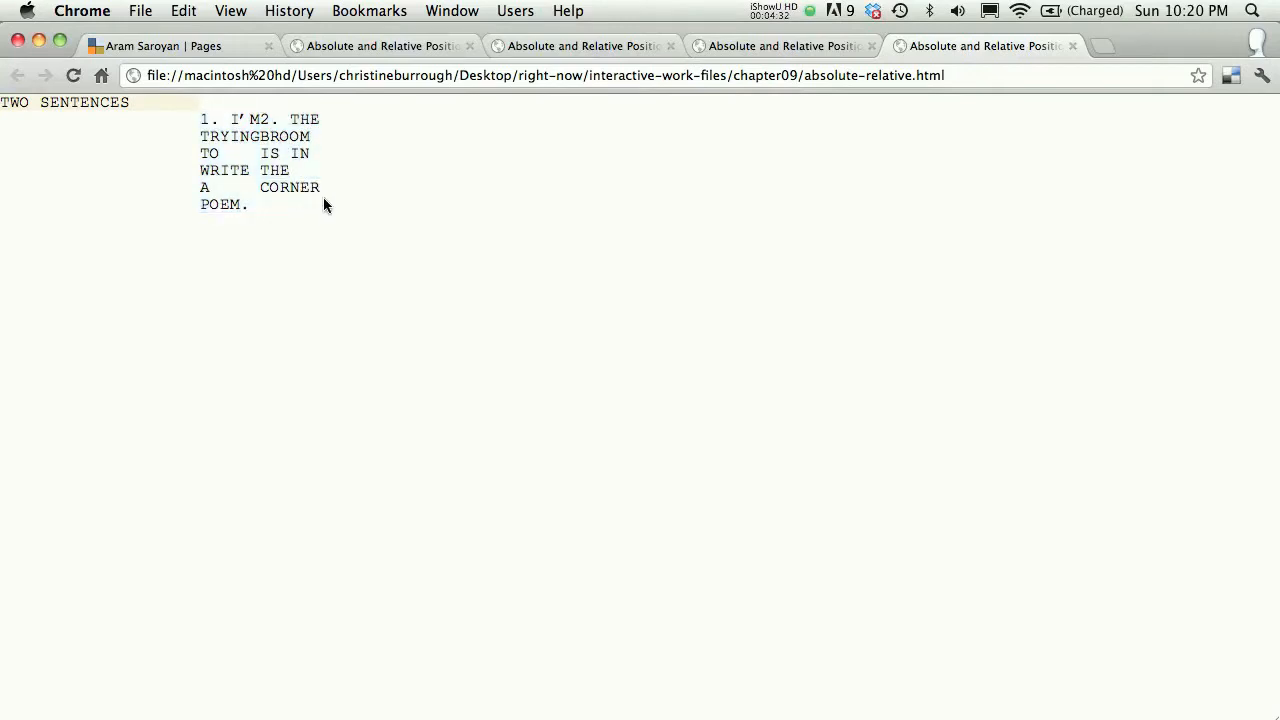
mouse_move(291, 223)
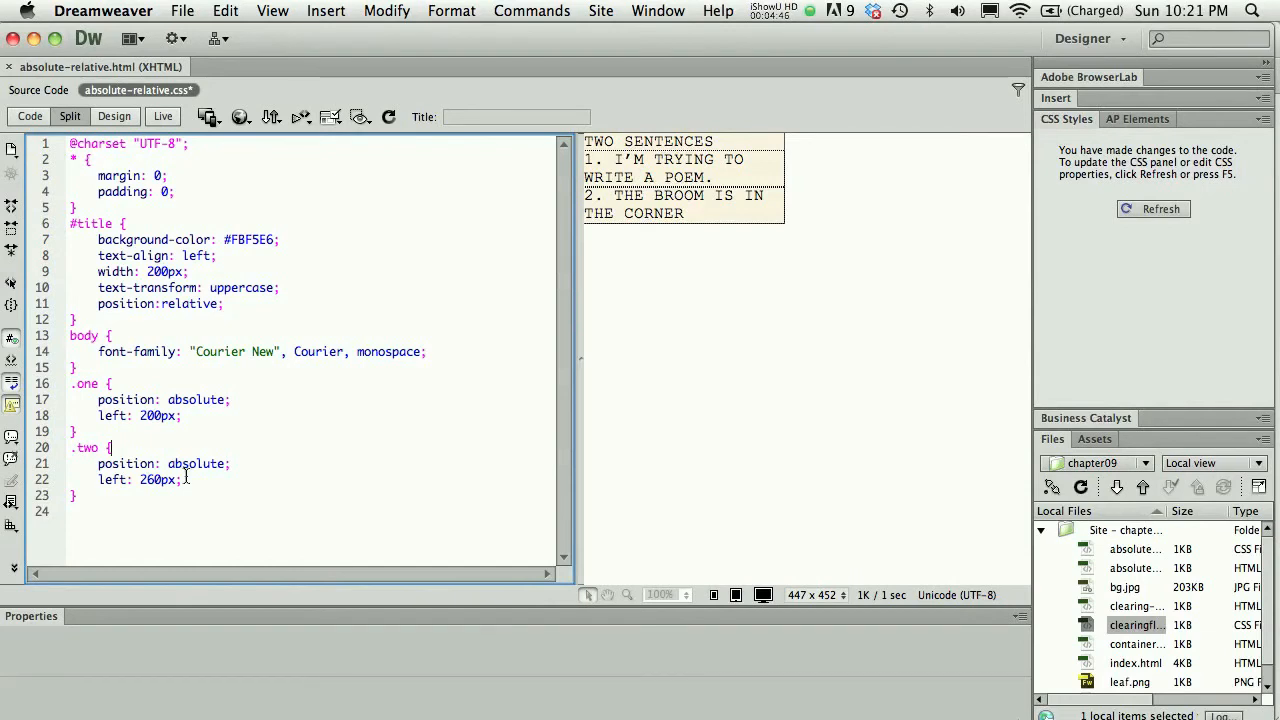
mouse_move(620, 342)
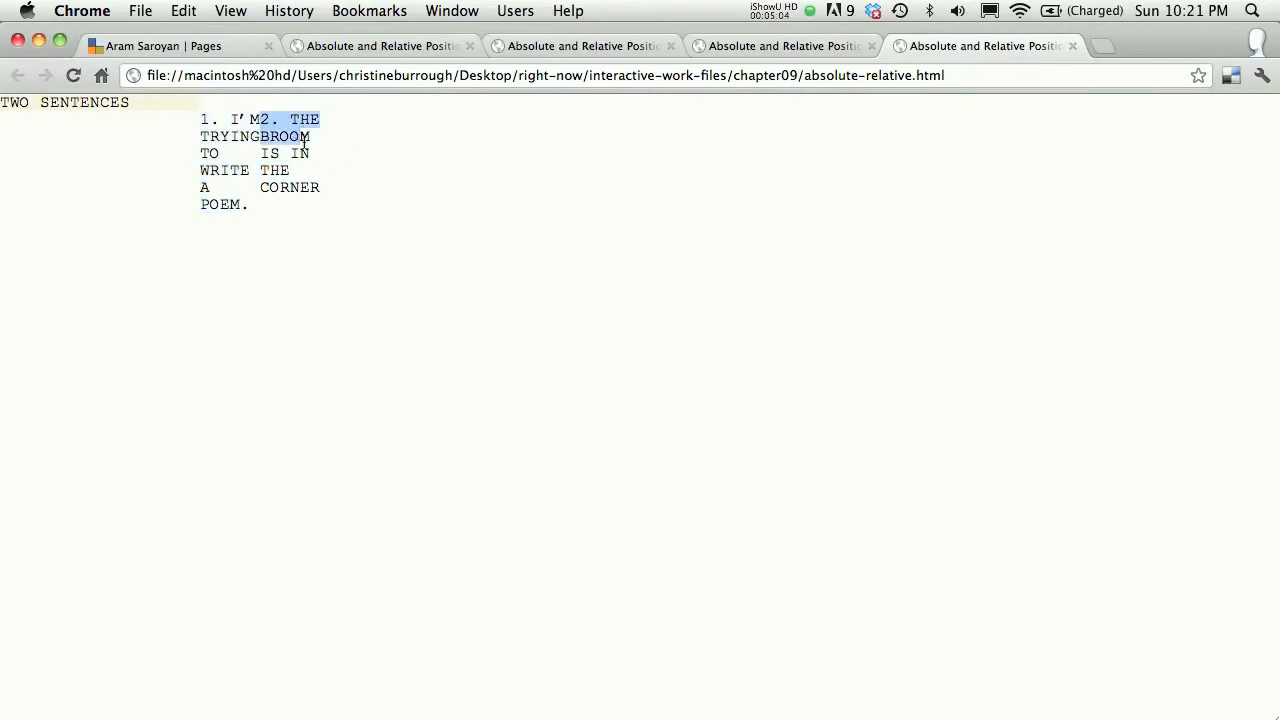
mouse_move(220, 228)
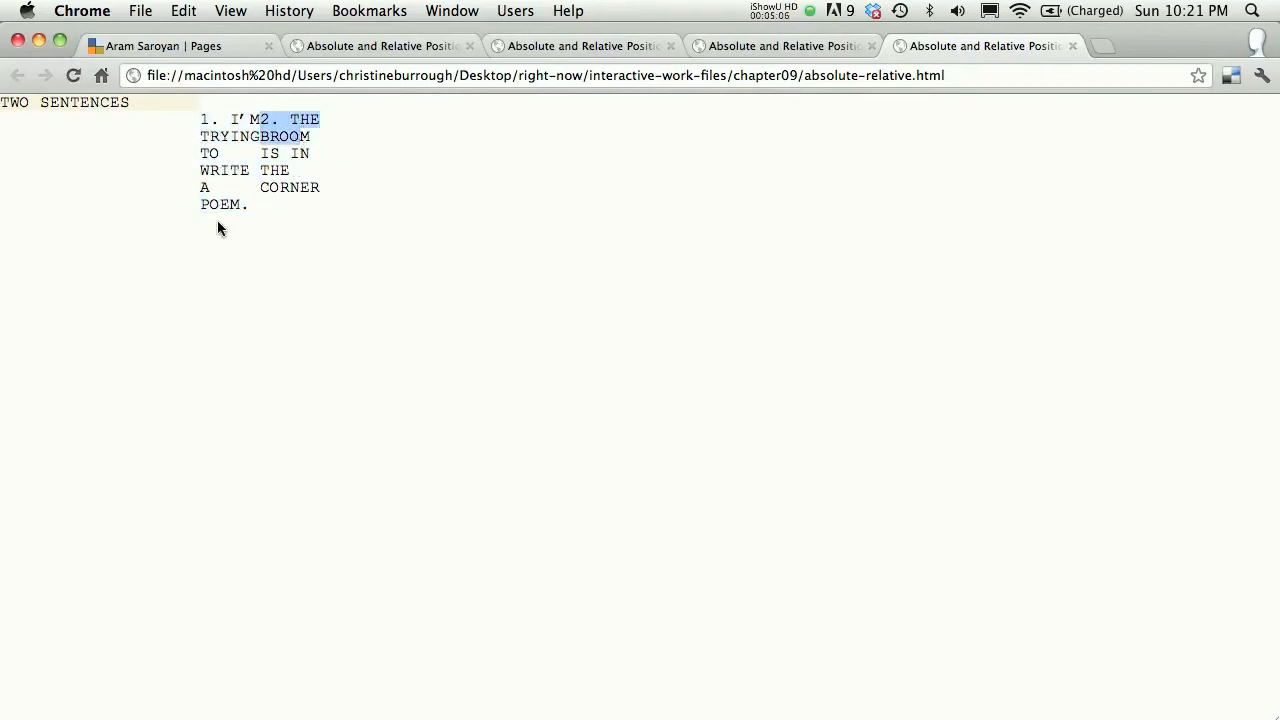
mouse_move(205, 133)
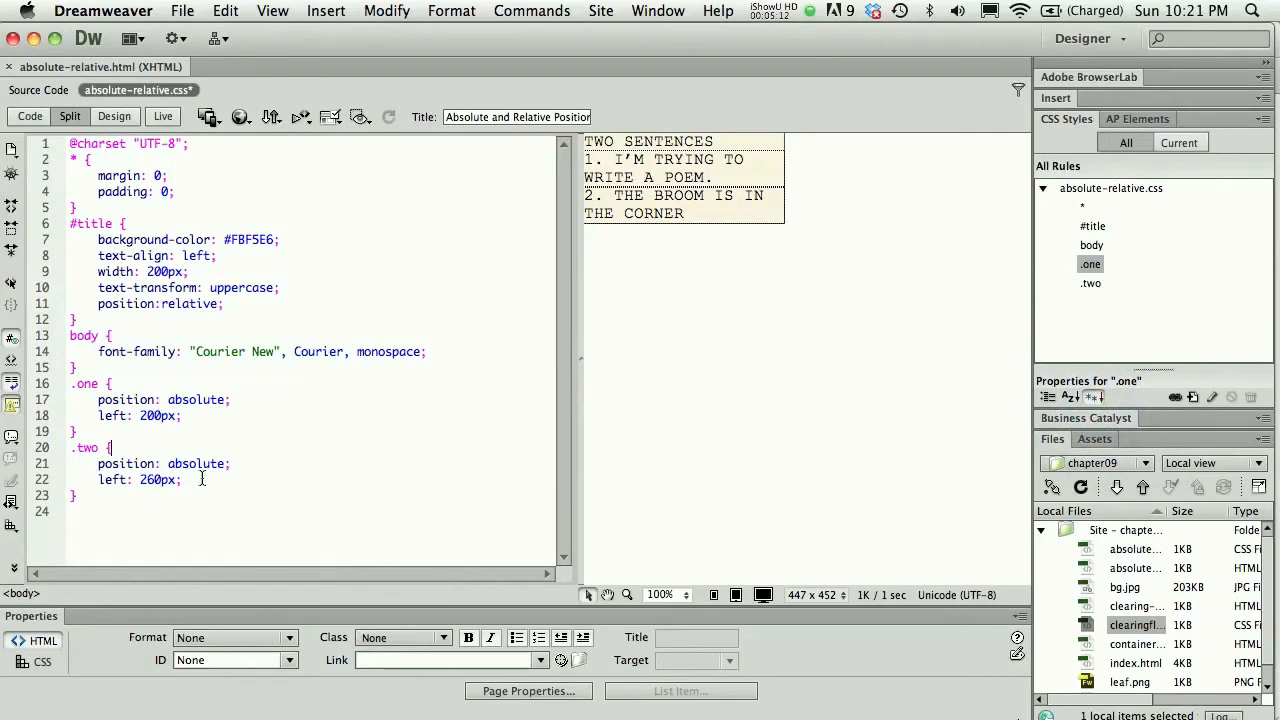
Step: Add top: 50px; to the .two rule, then save and preview in Chrome
text(top: 50px;)
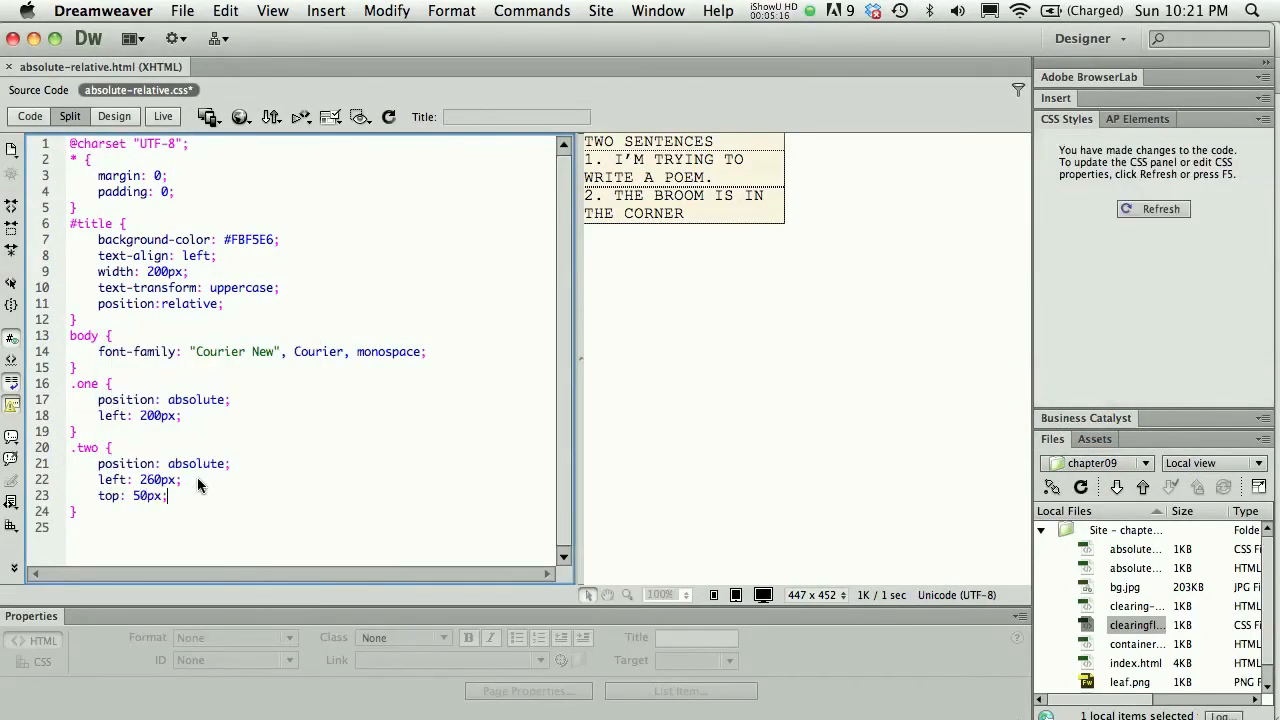
click(240, 117)
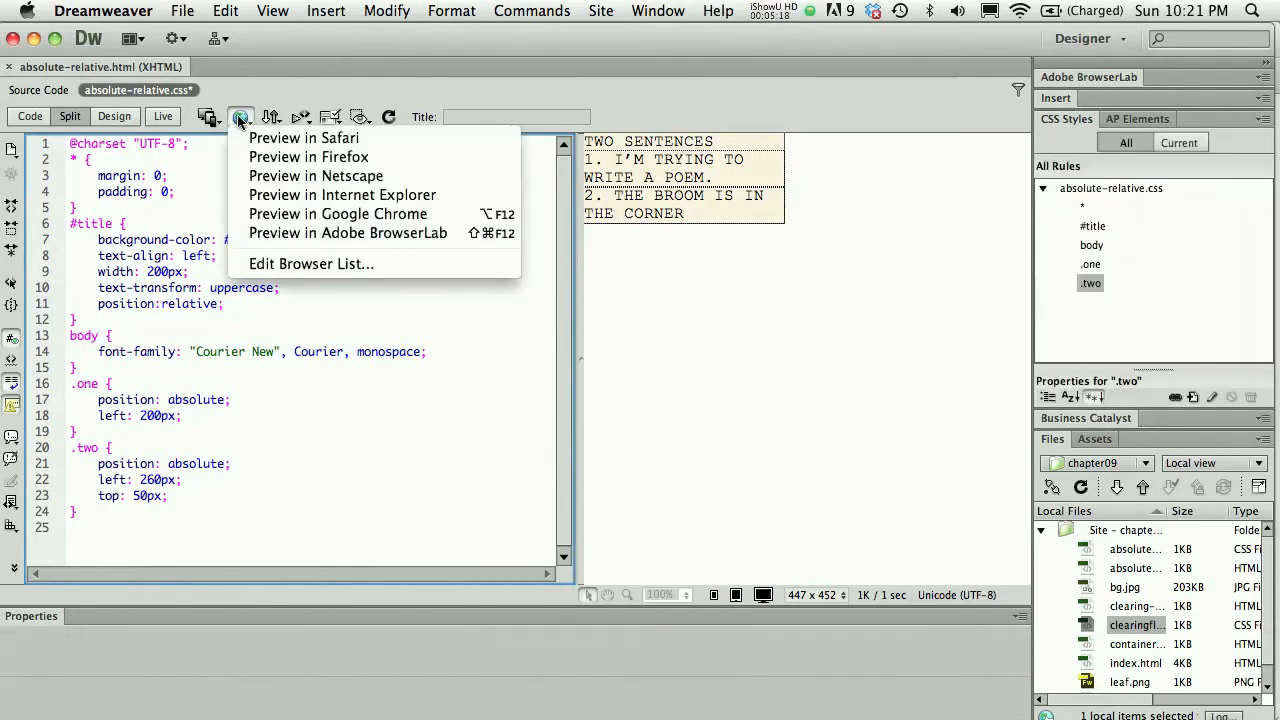
click(303, 138)
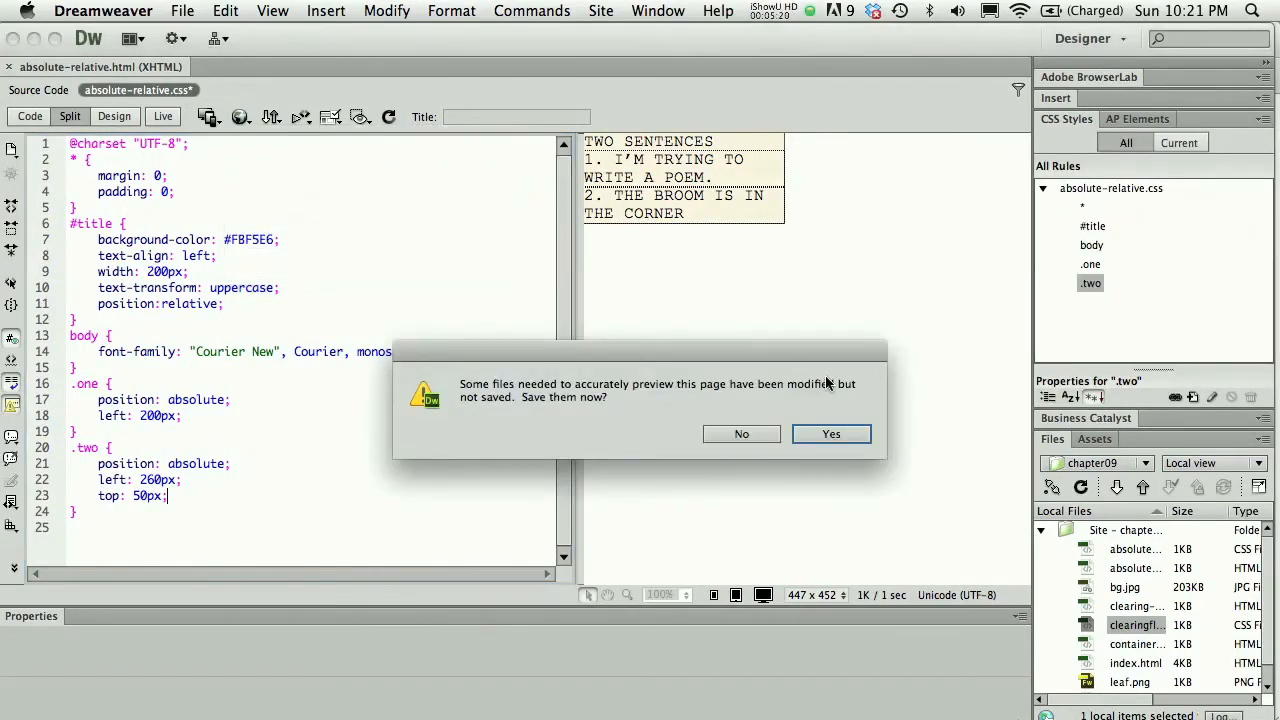
click(831, 433)
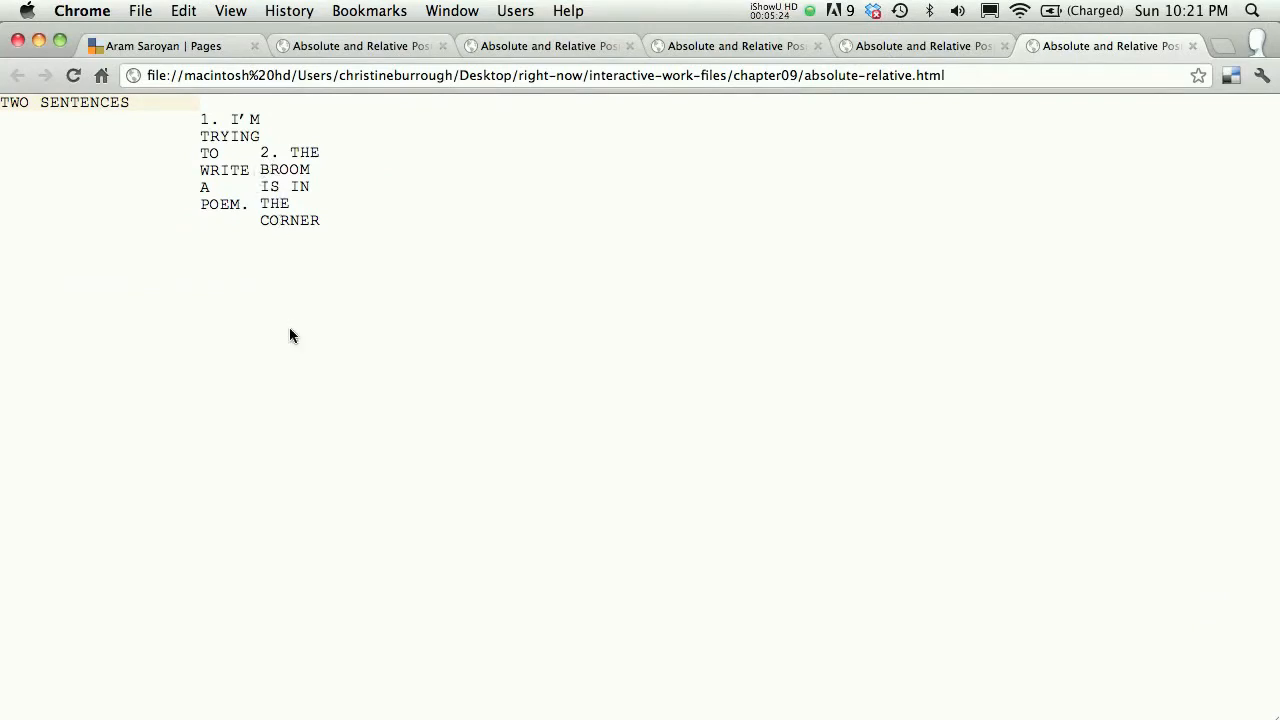
mouse_move(195, 149)
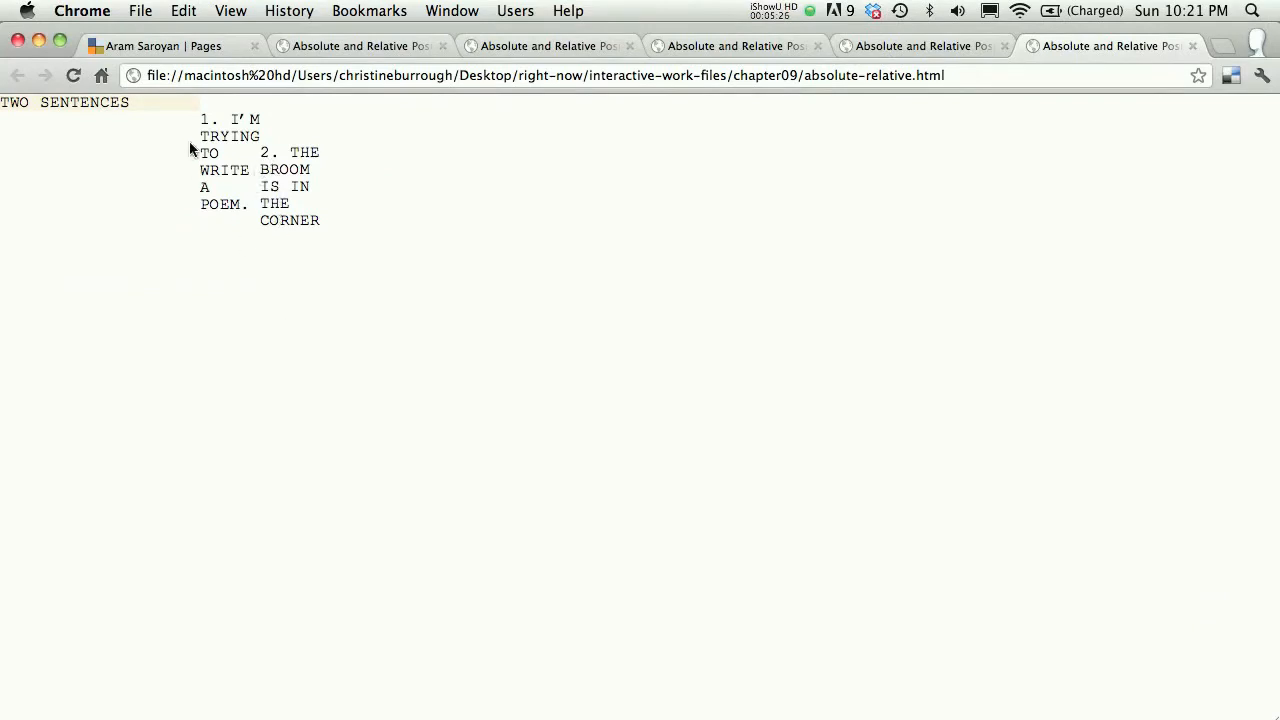
mouse_move(197, 115)
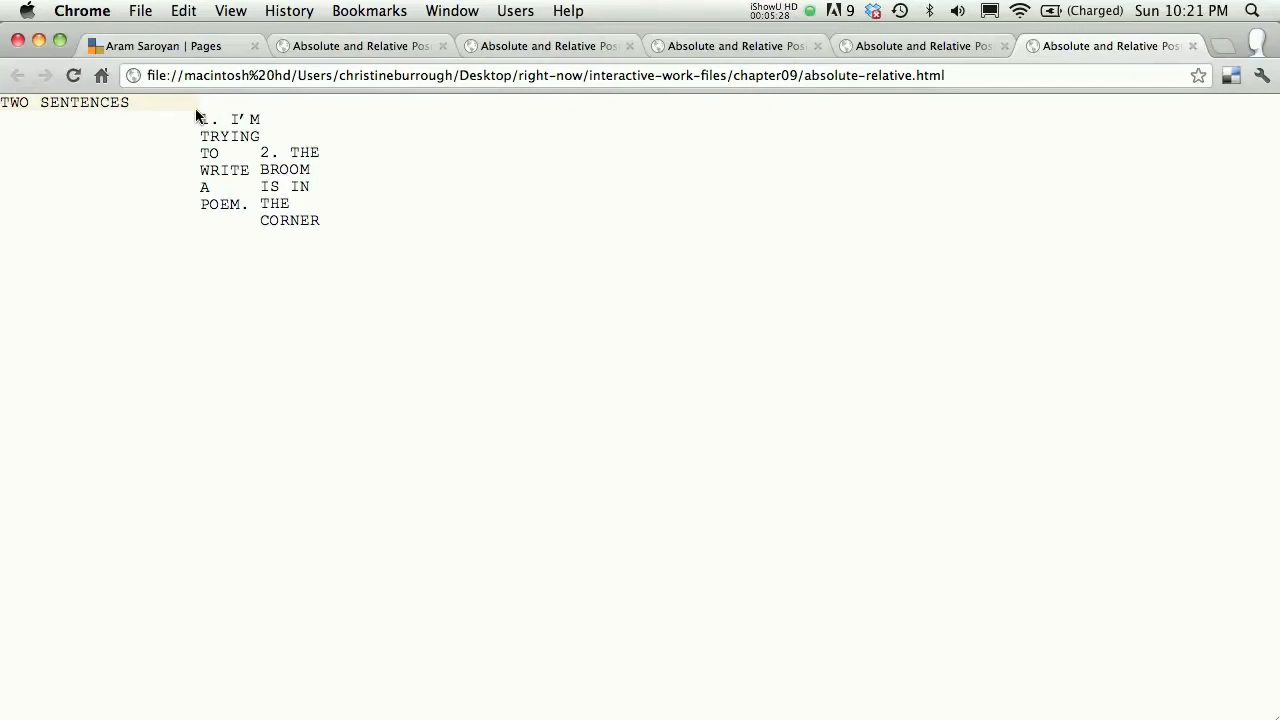
mouse_move(307, 399)
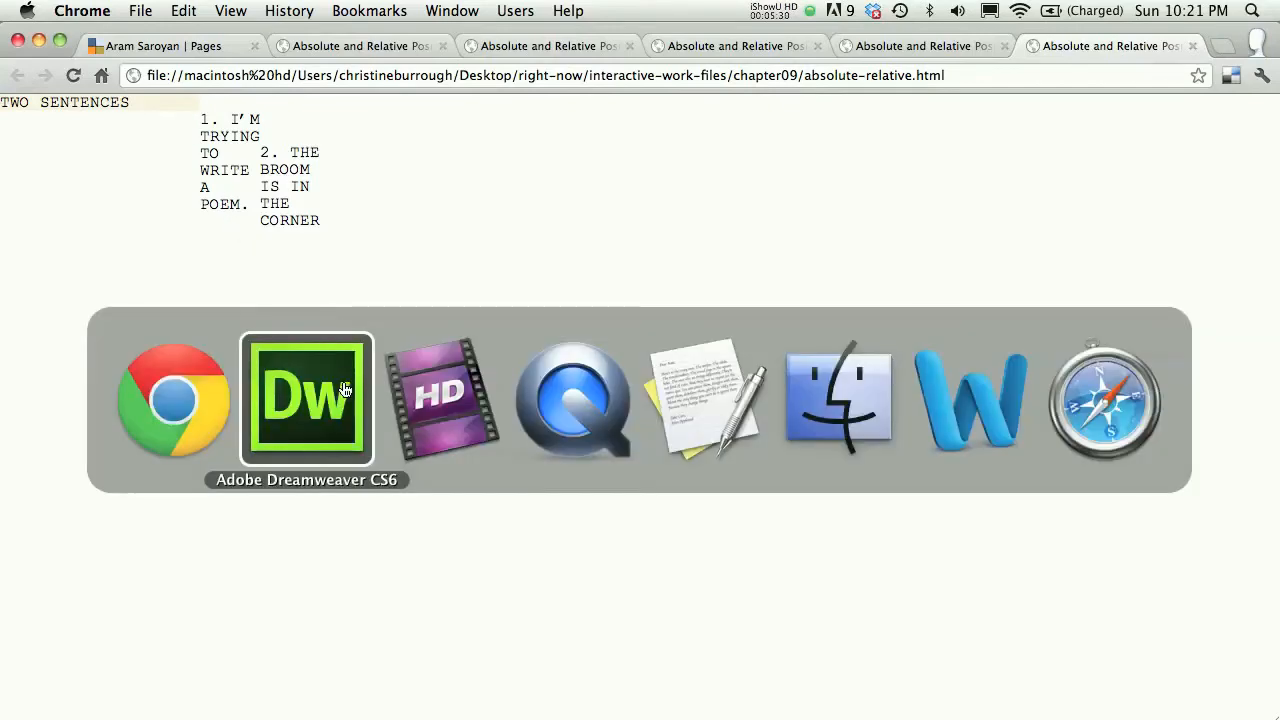
Step: Back in Dreamweaver, place the cursor after left: 200px; in the .one rule
click(307, 399)
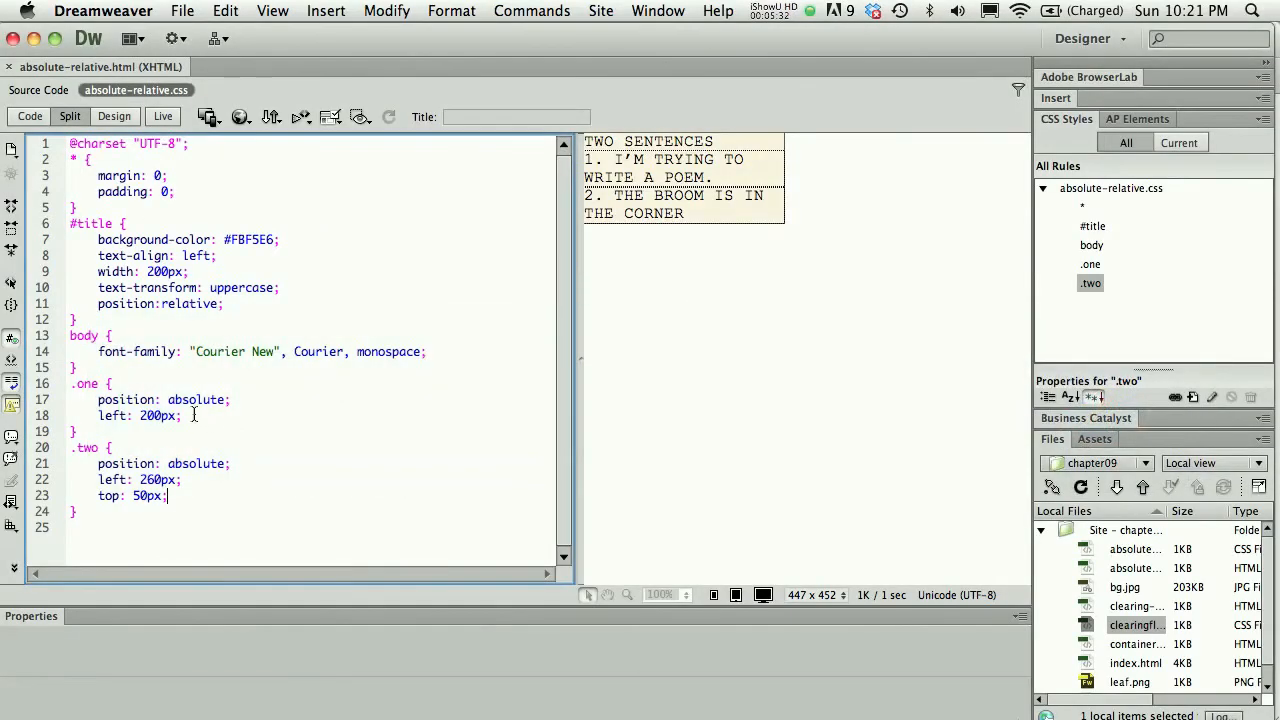
Step: Add width: 160px; to the .one rule and preview the page in Chrome
text(width:)
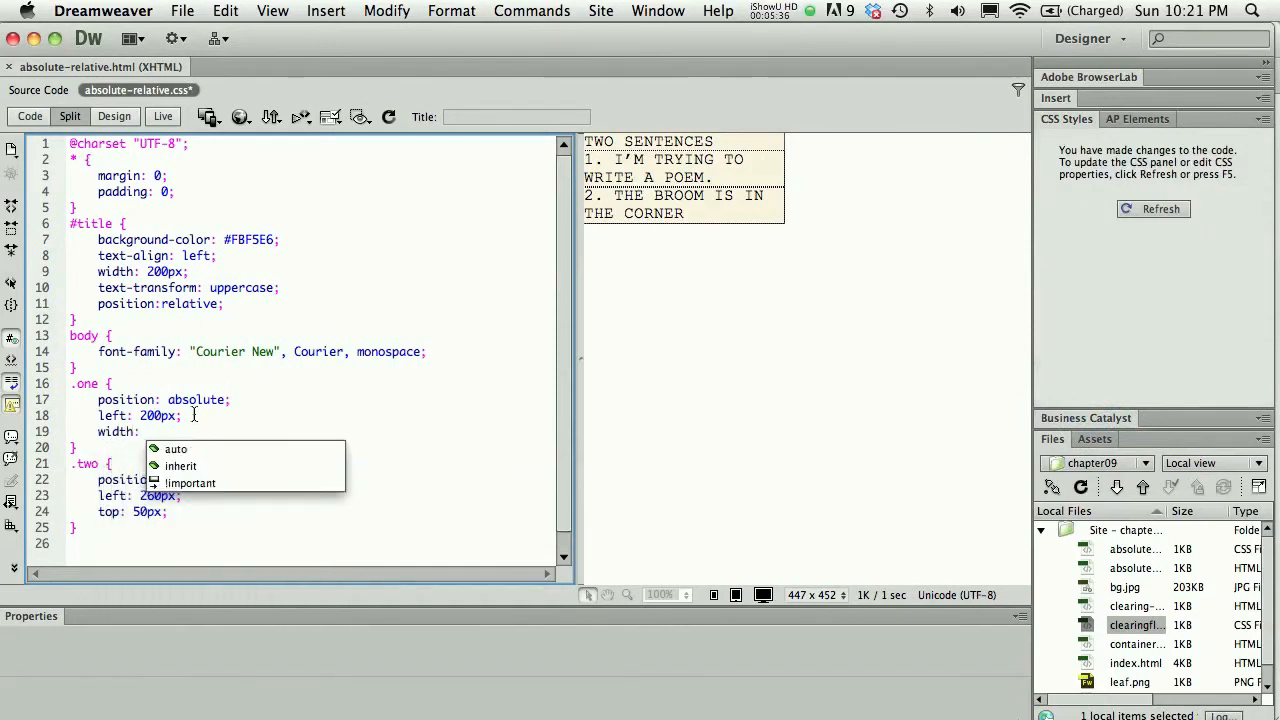
text(160px;)
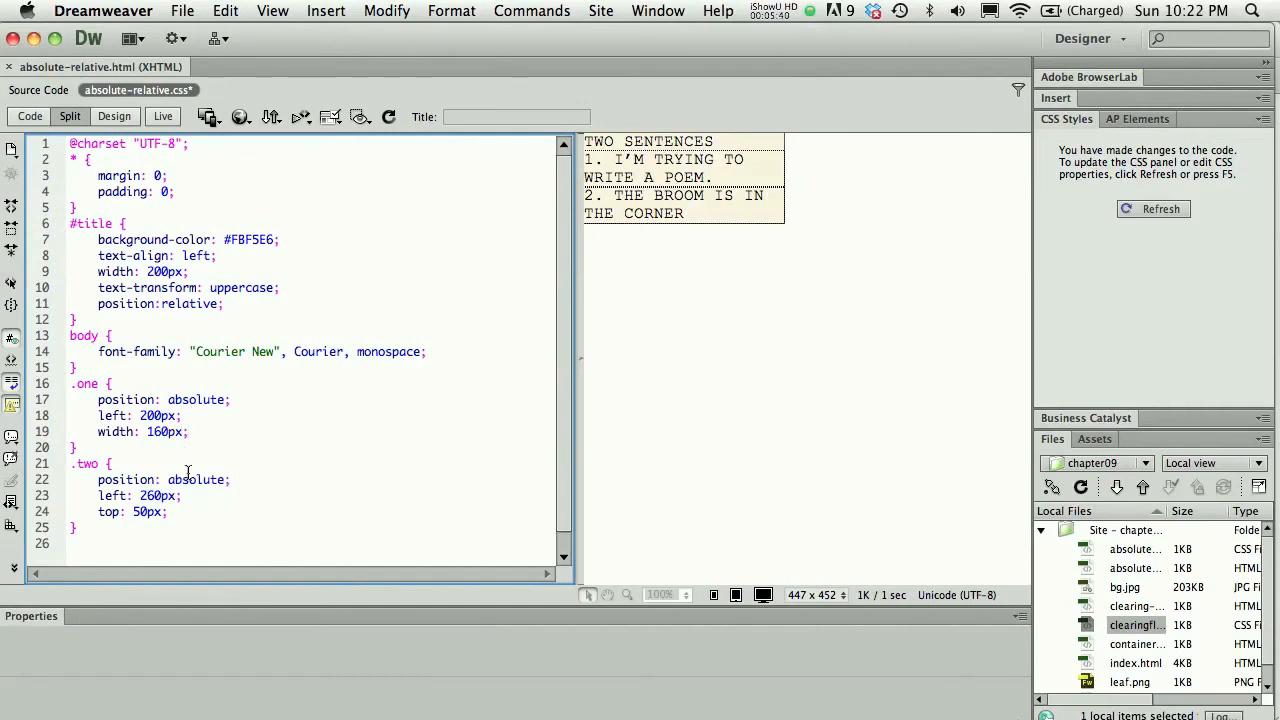
click(188, 431)
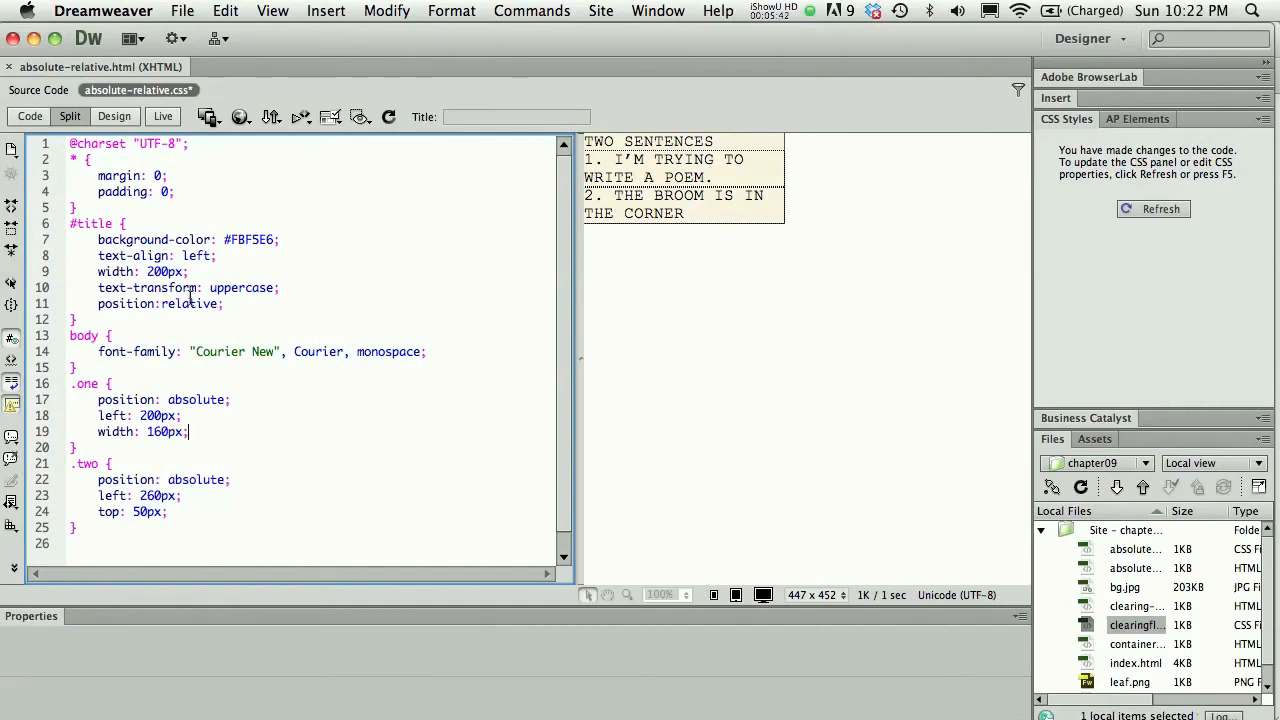
click(1153, 208)
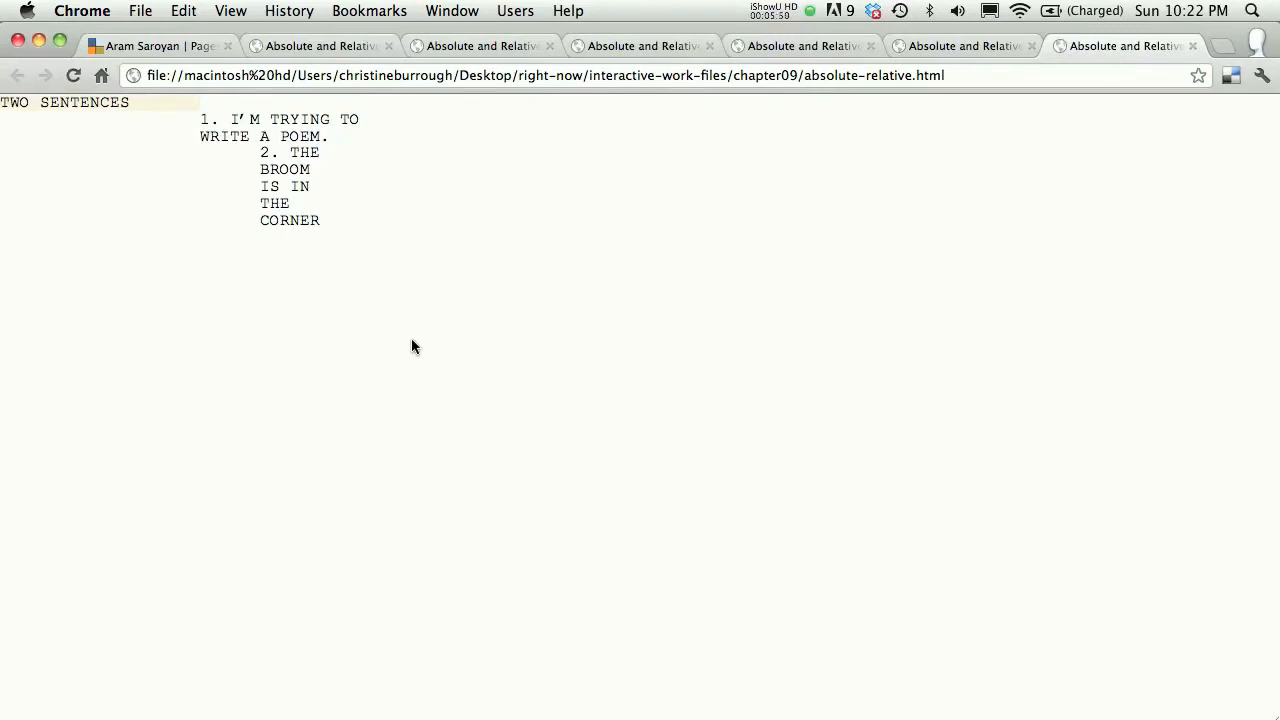
mouse_move(86, 109)
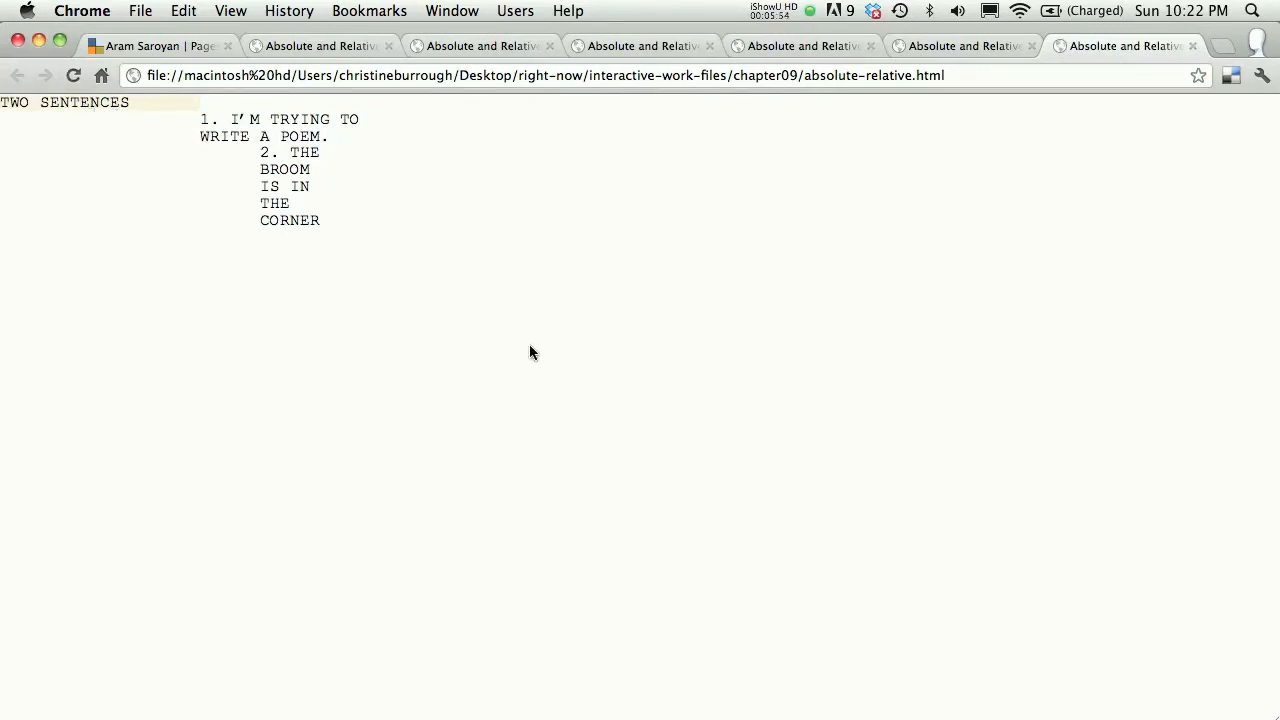
mouse_move(343, 405)
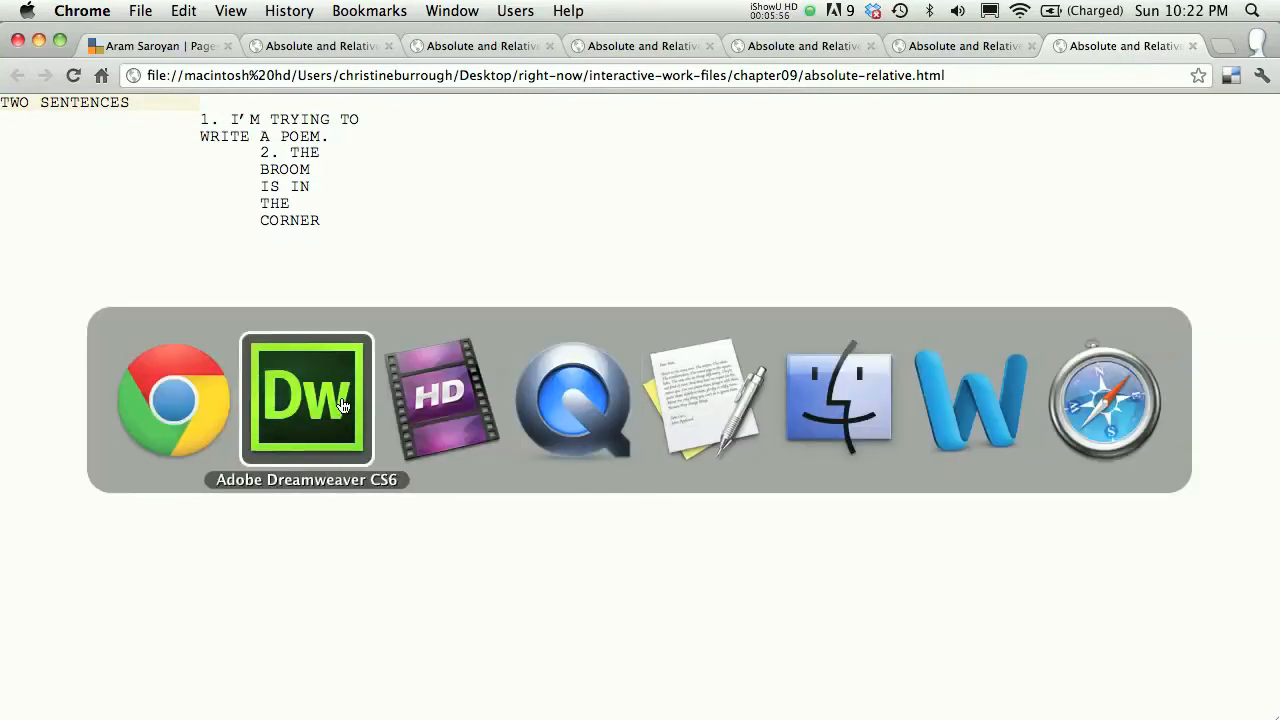
Step: Back in Dreamweaver, place the cursor after position:relative; in the #title rule
click(307, 398)
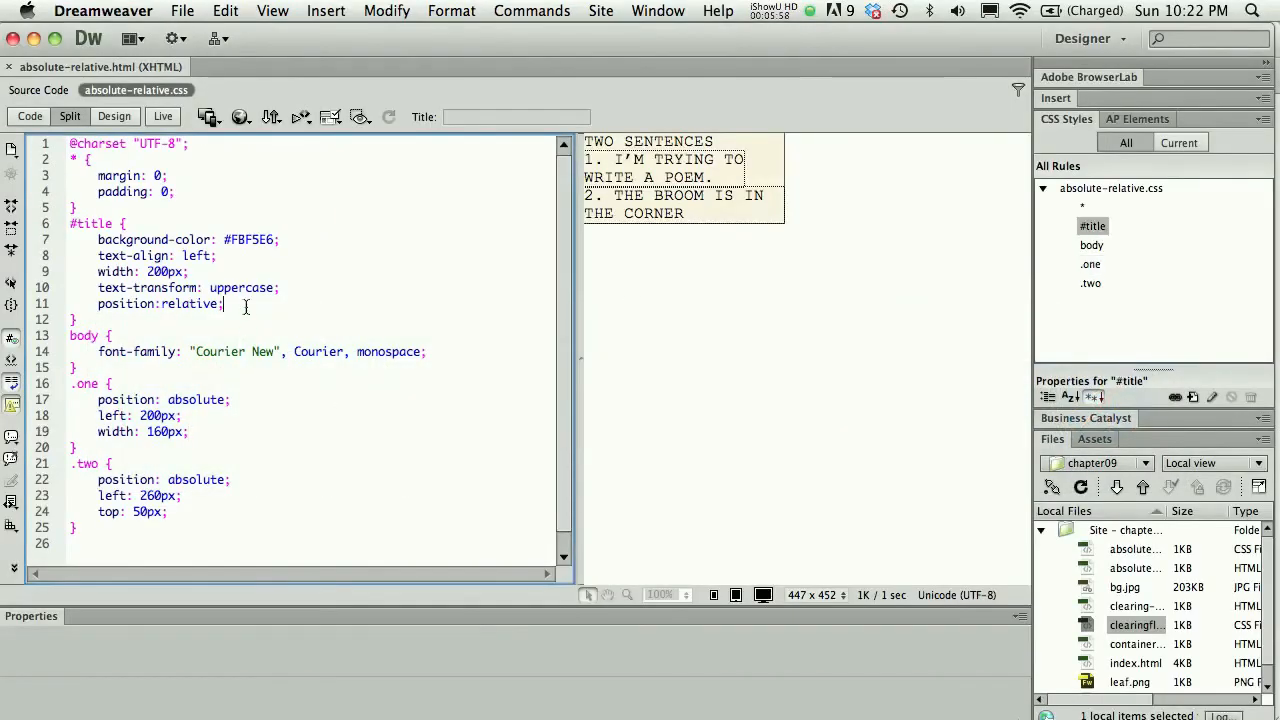
Step: Add left: 0; and top: 50px; to #title and preview in Google Chrome
text(left: 0;)
text(top: 50px;)
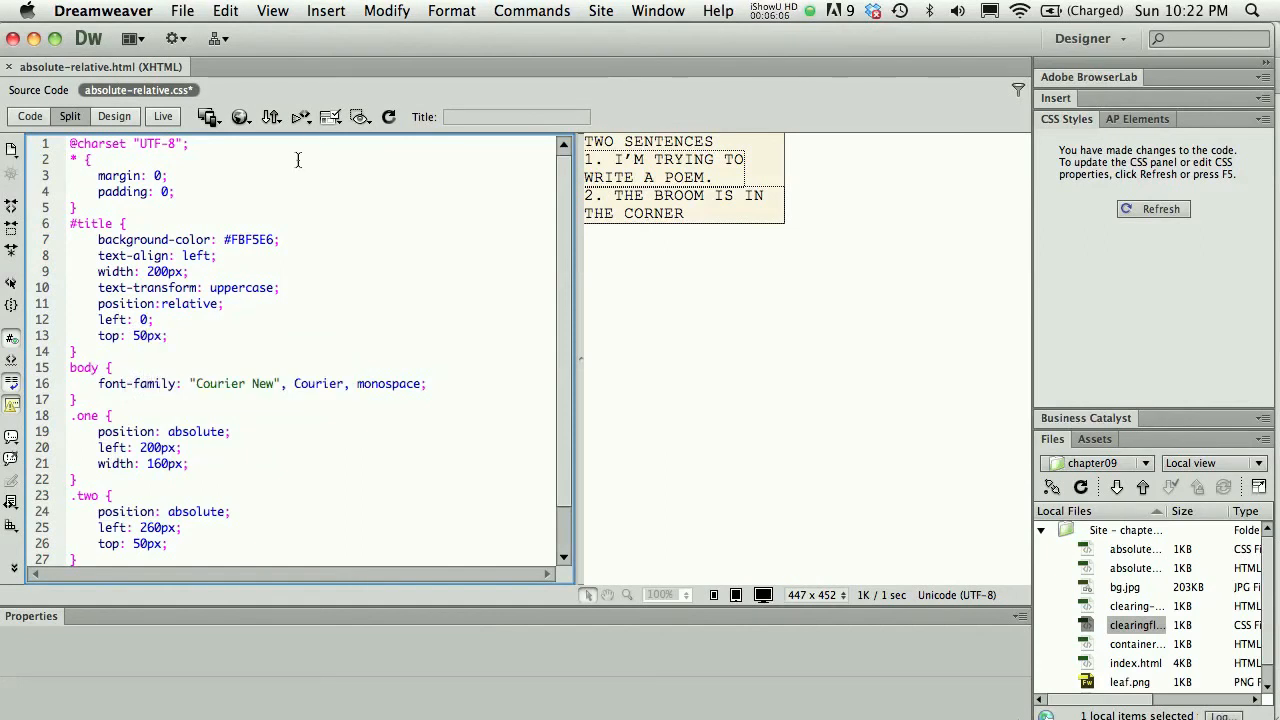
click(240, 117)
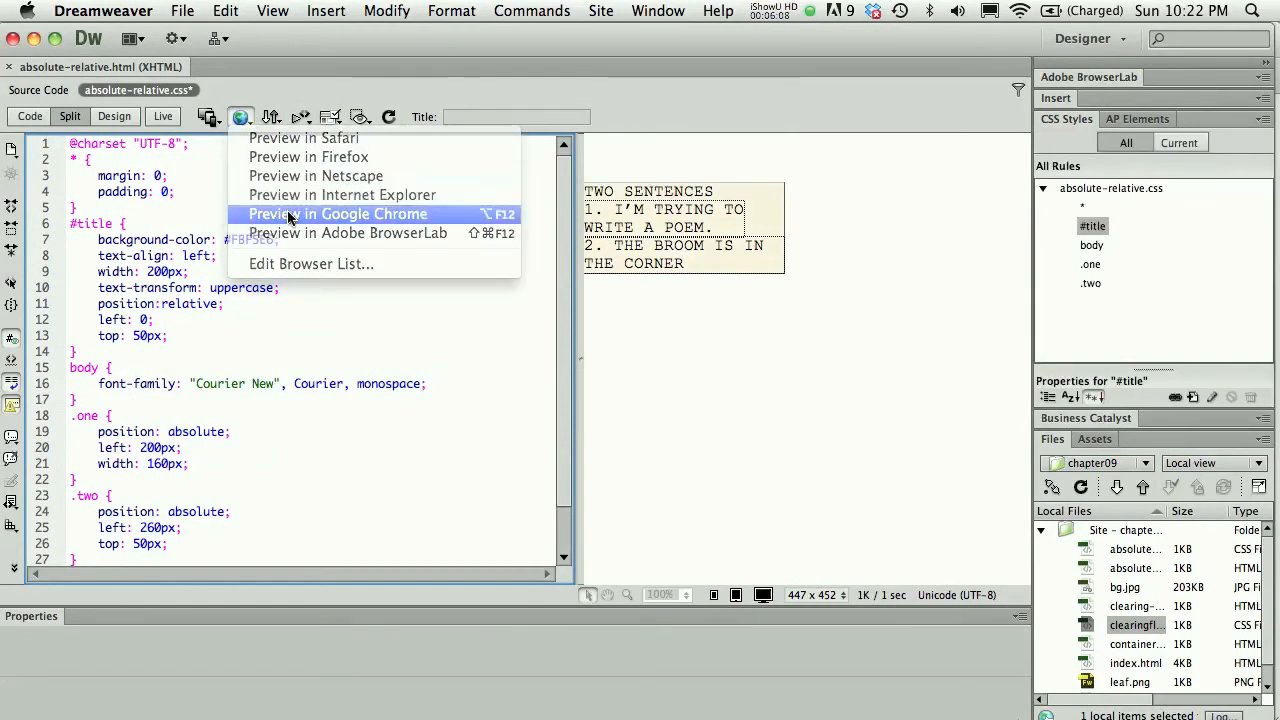
click(339, 213)
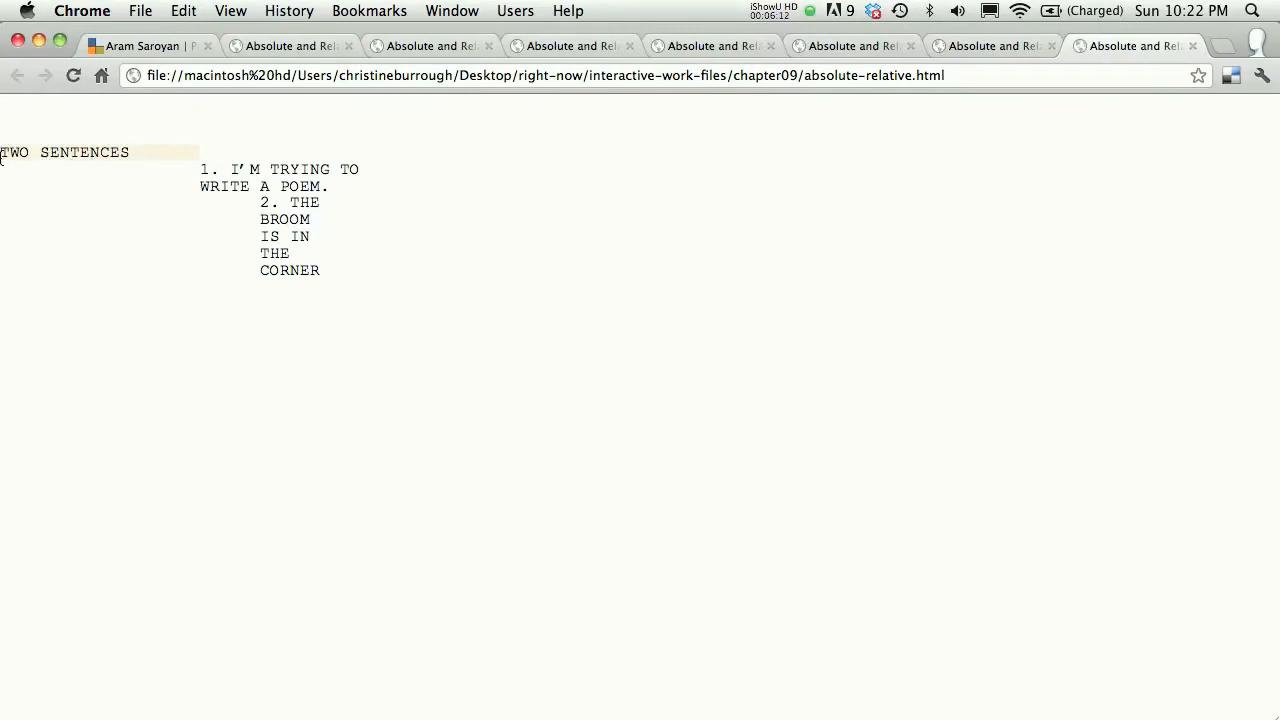
mouse_move(11, 166)
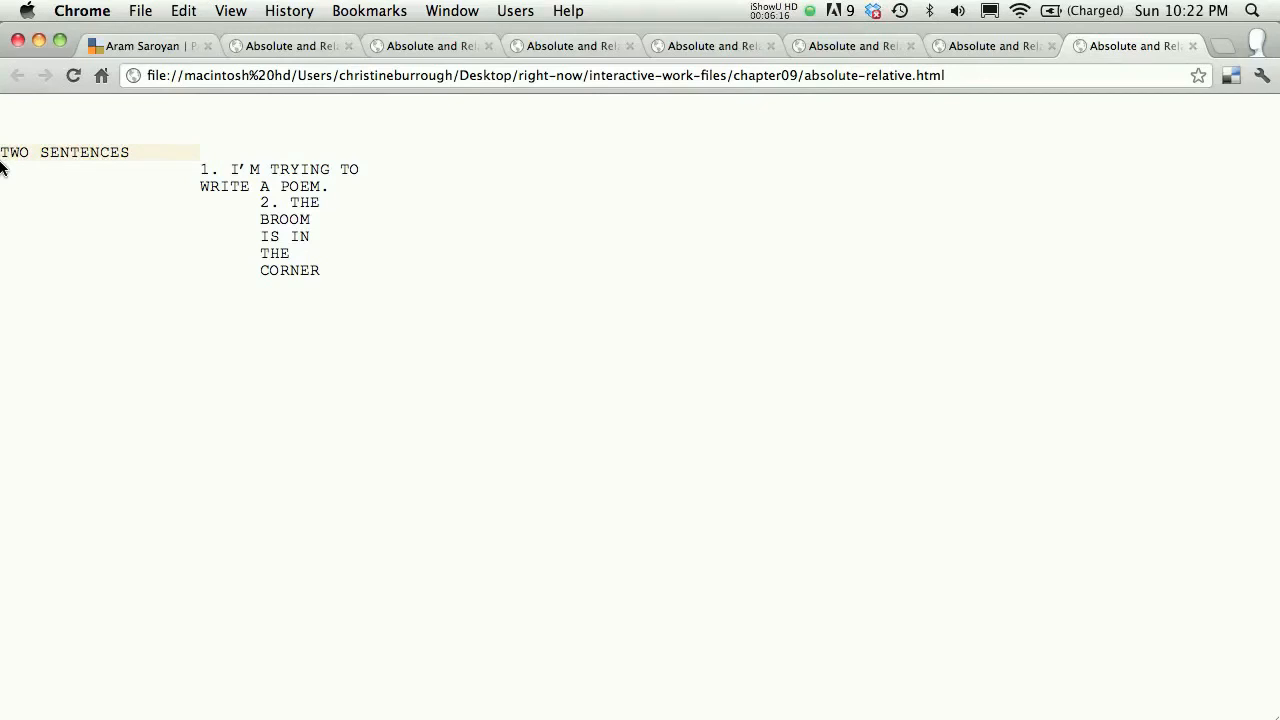
mouse_move(40, 163)
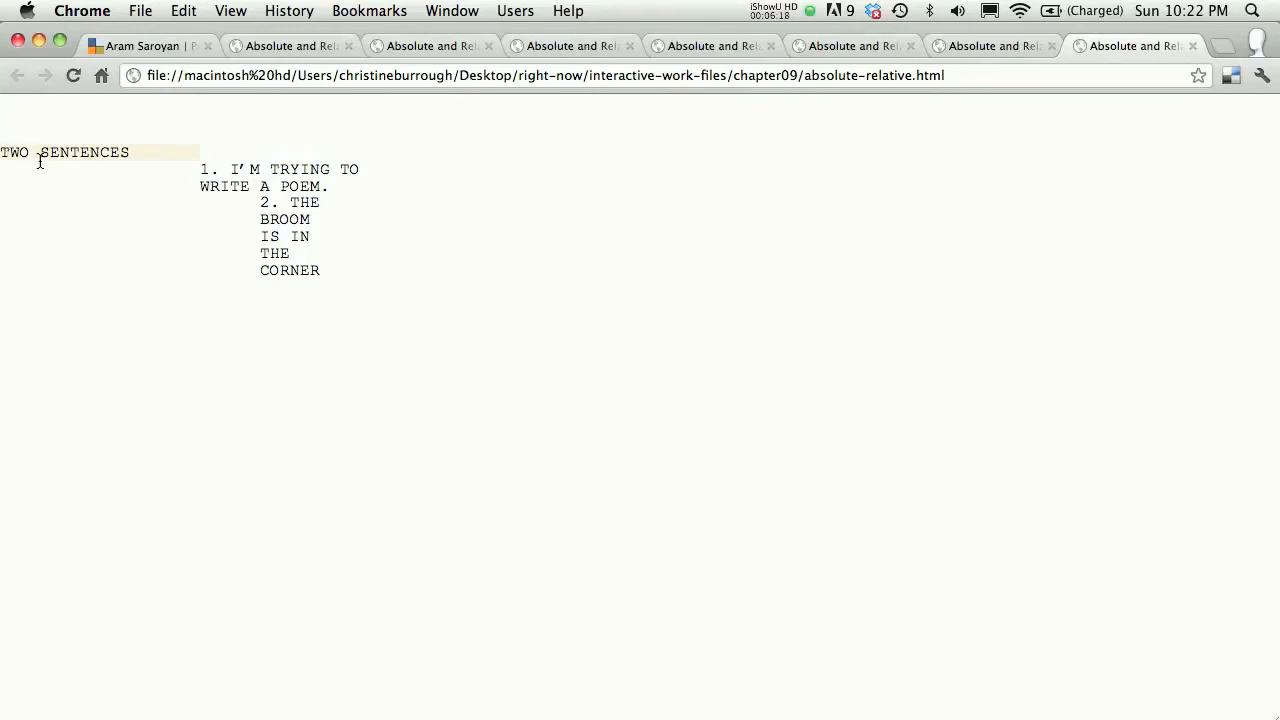
mouse_move(28, 110)
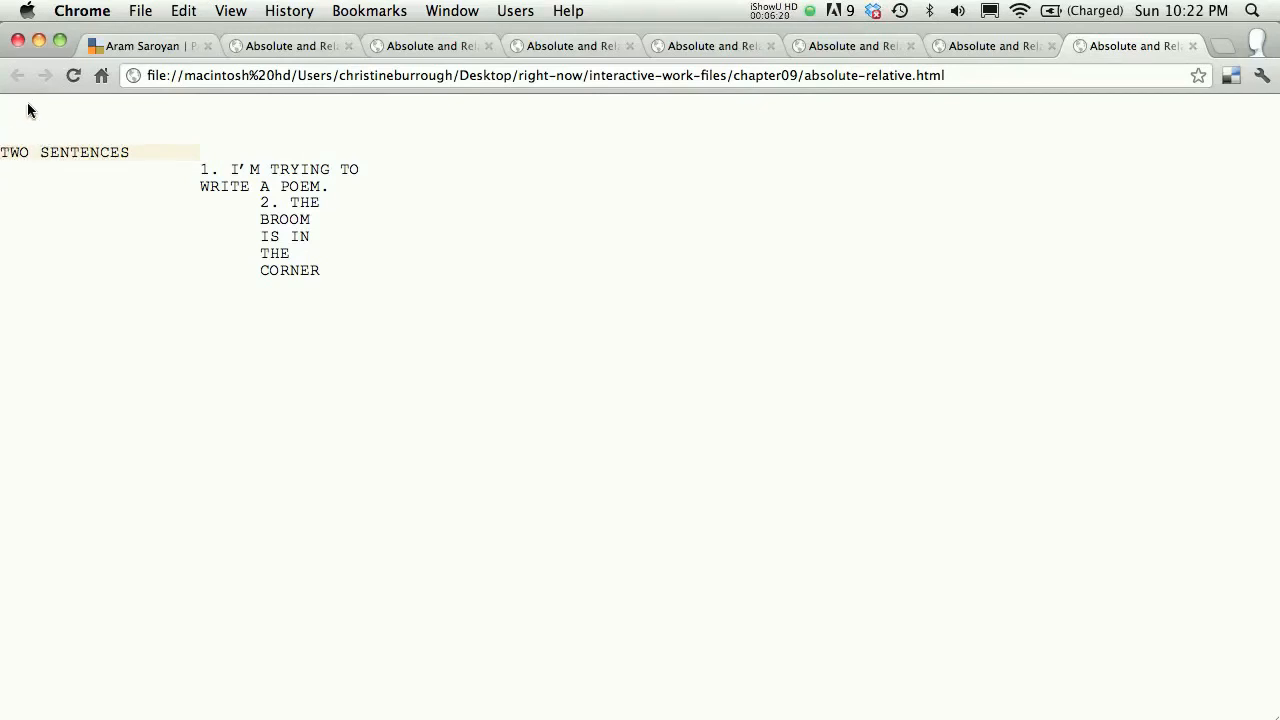
mouse_move(204, 168)
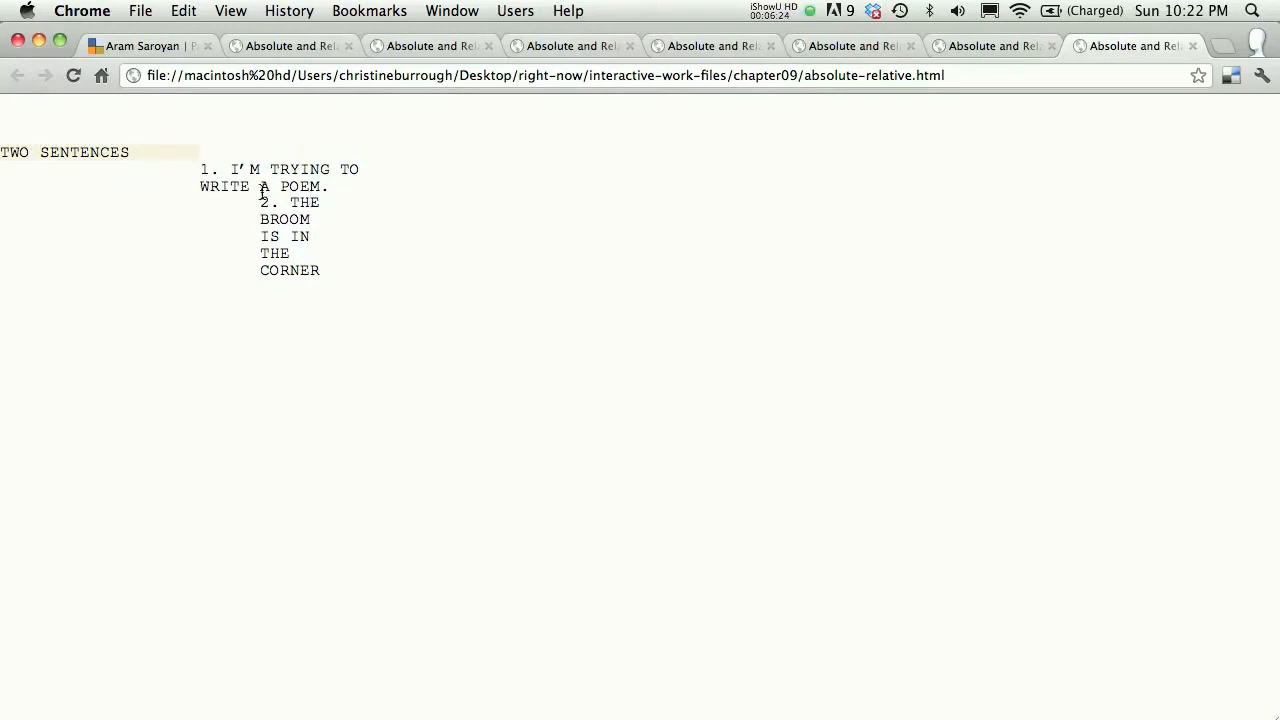
mouse_move(188, 160)
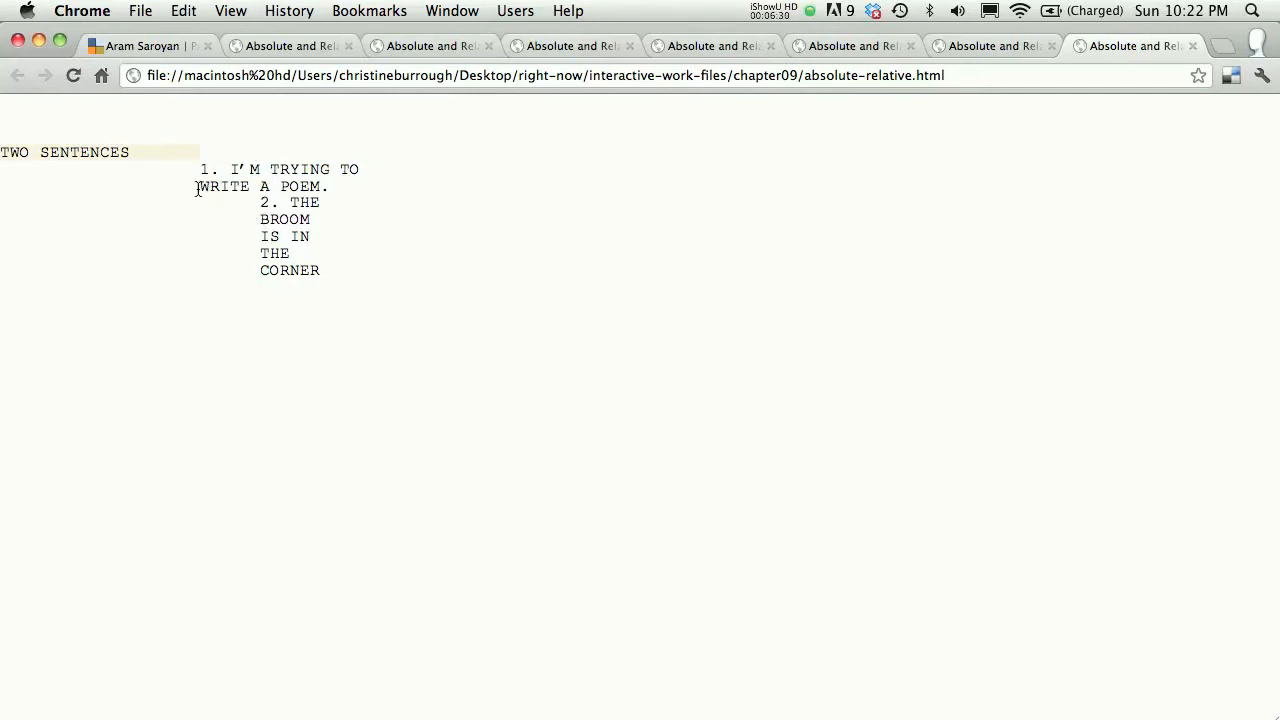
mouse_move(280, 240)
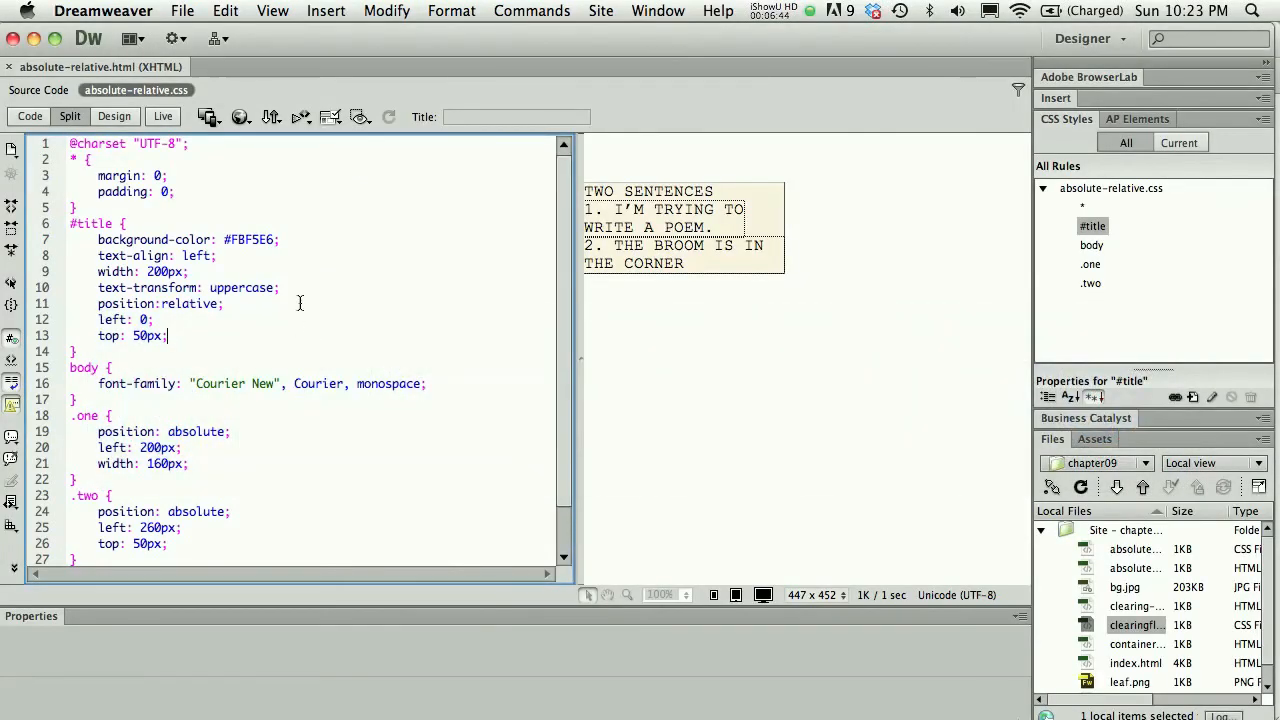
Step: Select the title div in Design view to show its CSS-P properties (left 0, top 50px)
click(683, 227)
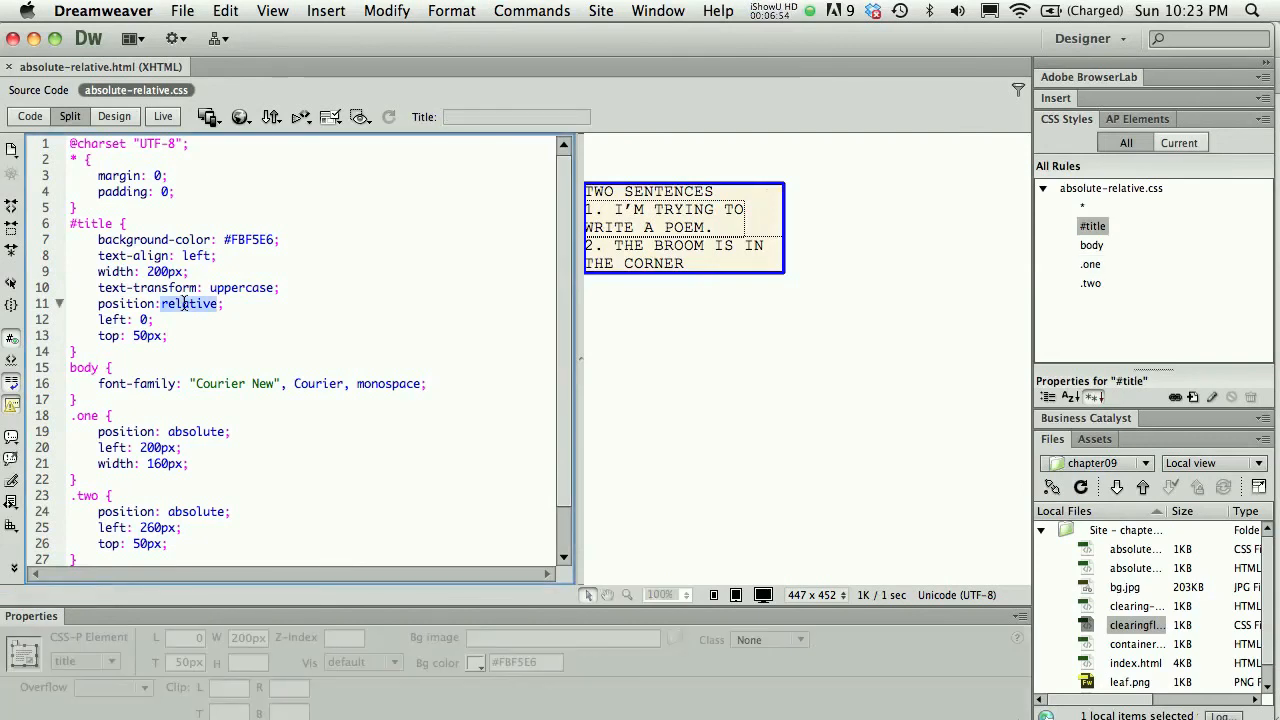
mouse_move(744, 262)
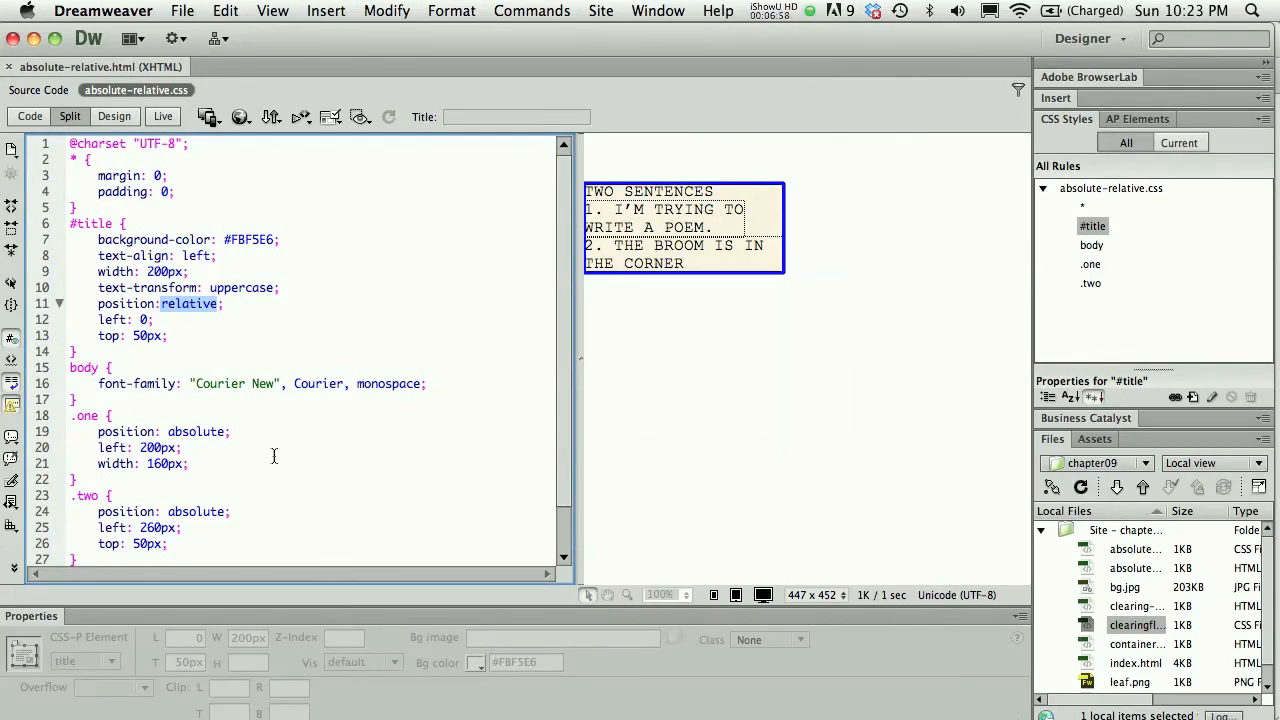
mouse_move(615, 197)
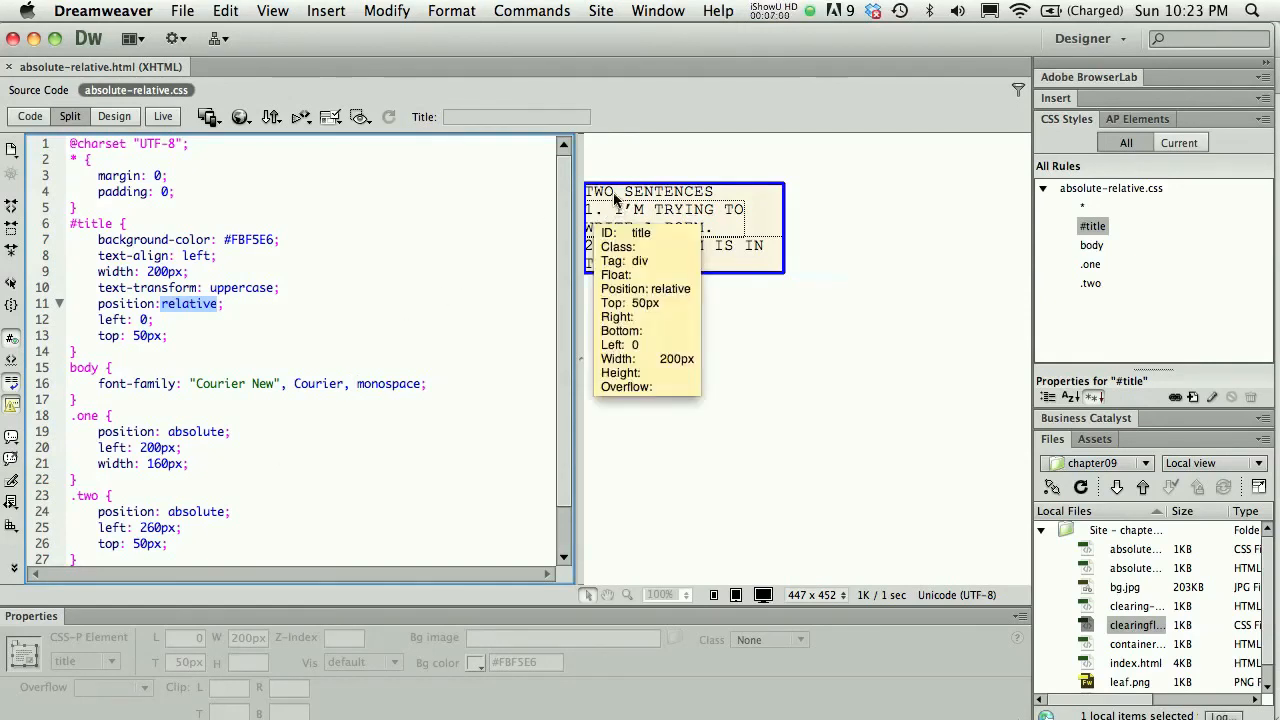